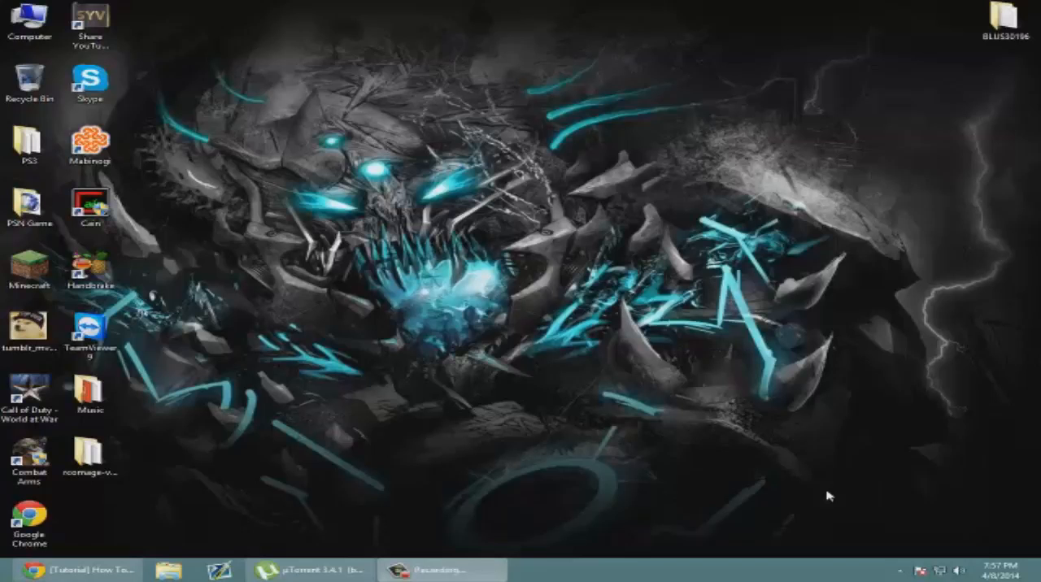
pyautogui.moveTo(560, 385)
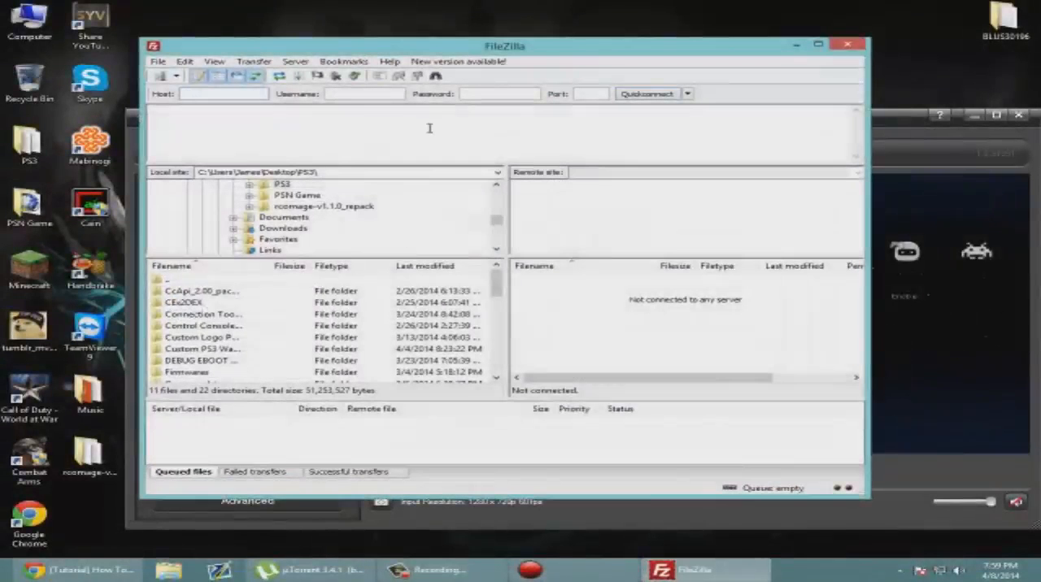
# - Quickconnect to the PS3 at 192.168.1.96 and enter its dev_blind folder
pyautogui.write('192.168.1.')
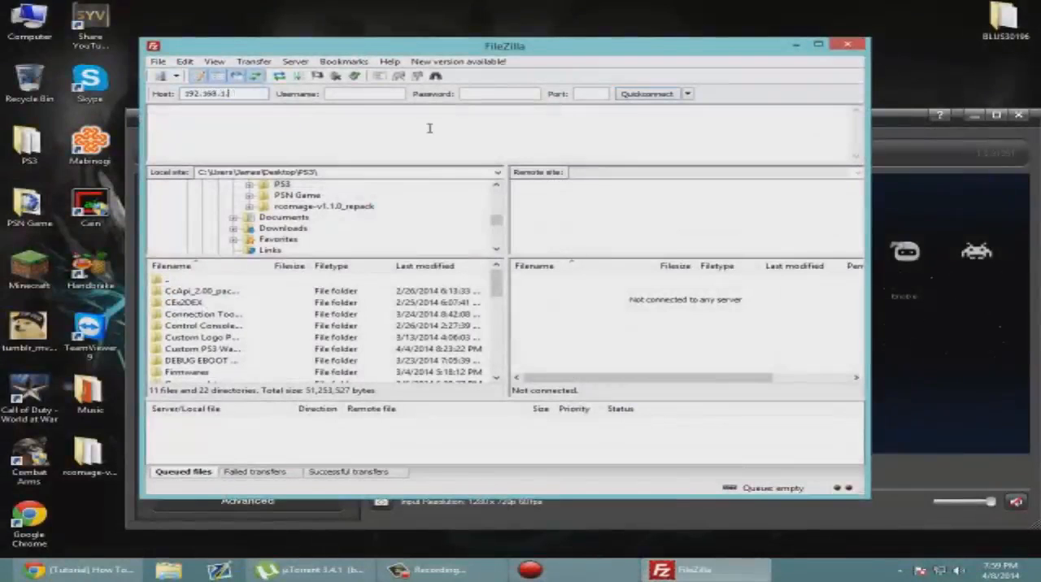
pyautogui.click(648, 94)
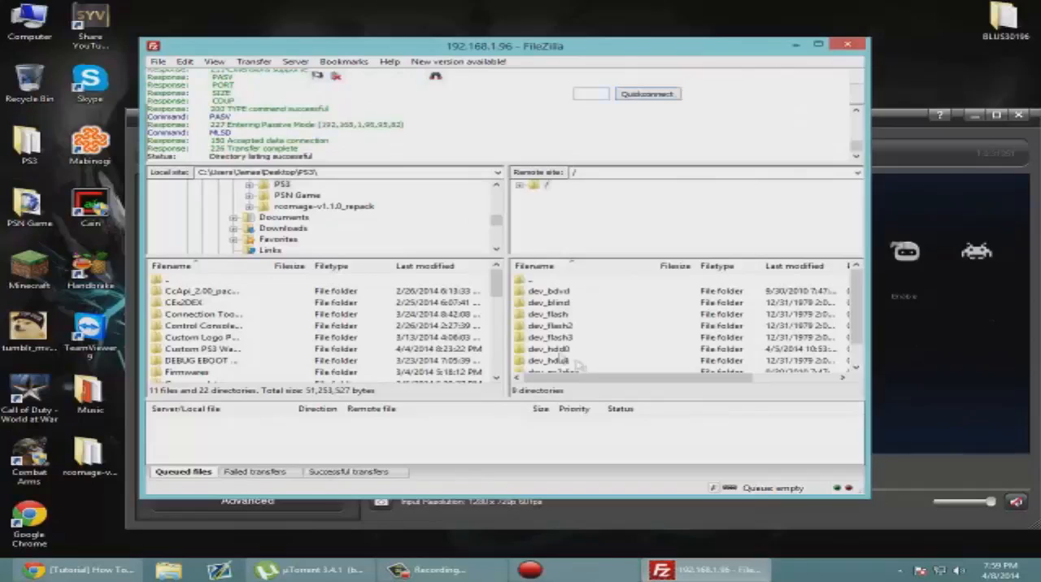
pyautogui.doubleClick(550, 302)
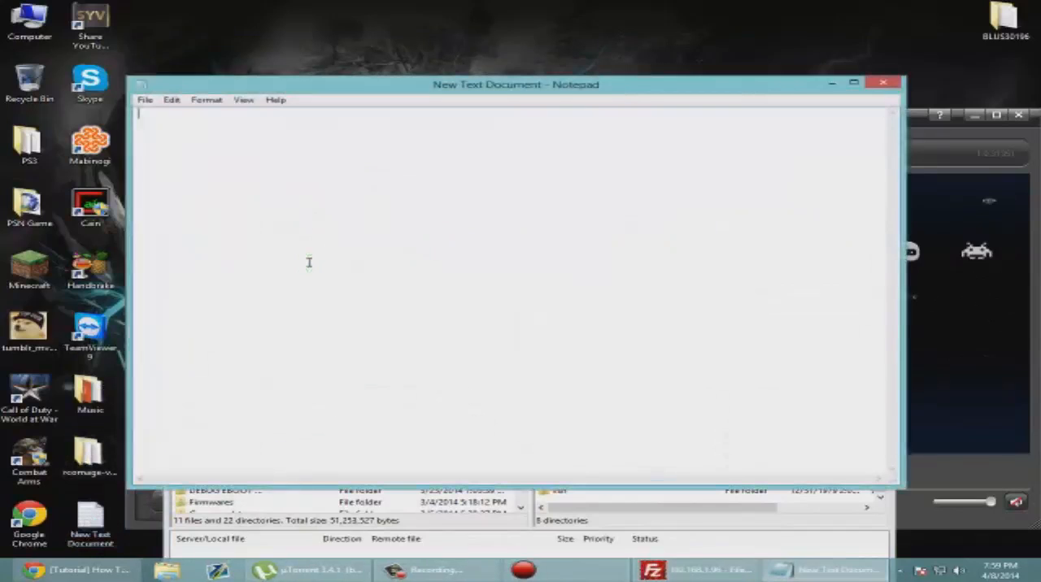
# - Note 'dev_blind/vsh/resource and copy sysconf_plugin.rco to USB/PC.' and set Notepad aside
pyautogui.write('dev_blind/vsh/resource and copy sysconf_plugin.rco to USB/PC.')
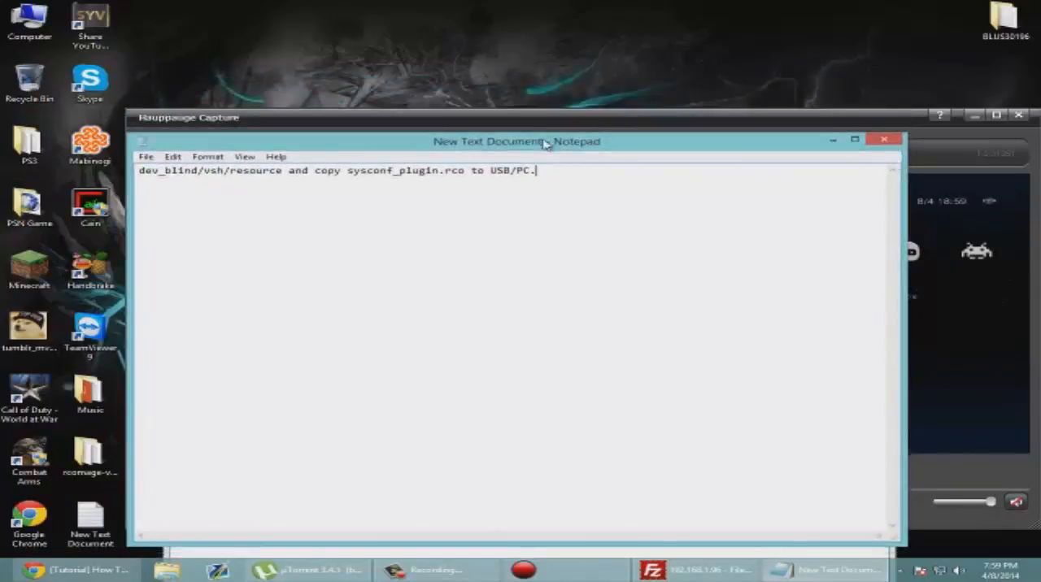
pyautogui.click(697, 570)
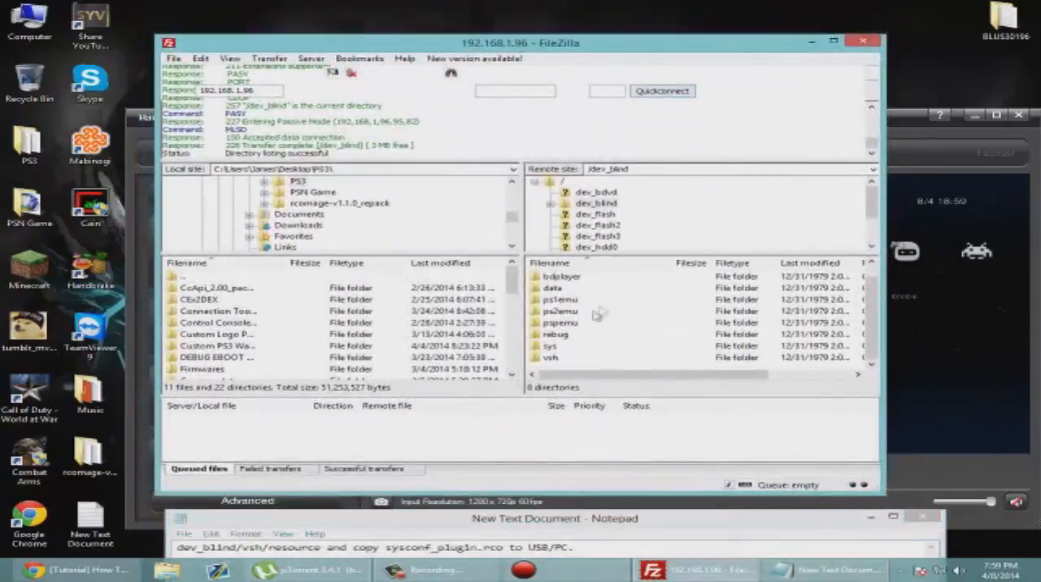
# - Browse into vsh/resource and download sysconf_plugin.rco to the desktop, then dismiss the note
pyautogui.doubleClick(550, 358)
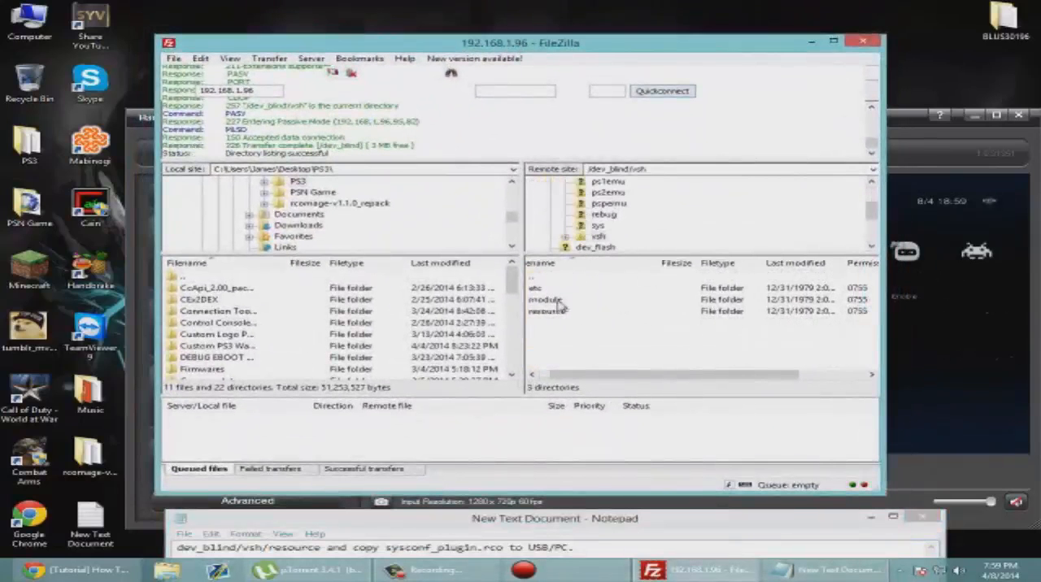
pyautogui.doubleClick(547, 311)
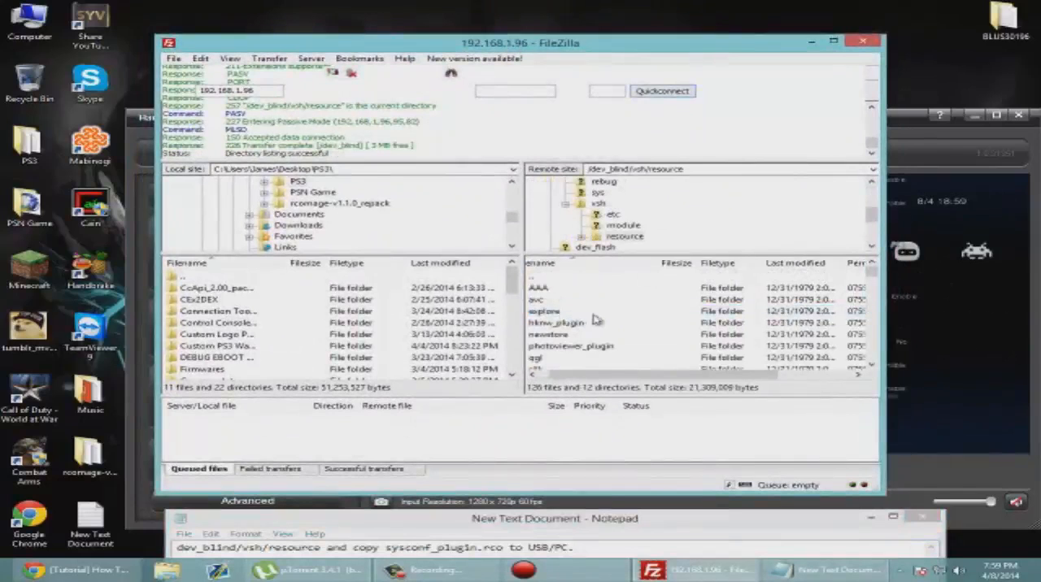
pyautogui.scroll(-3)
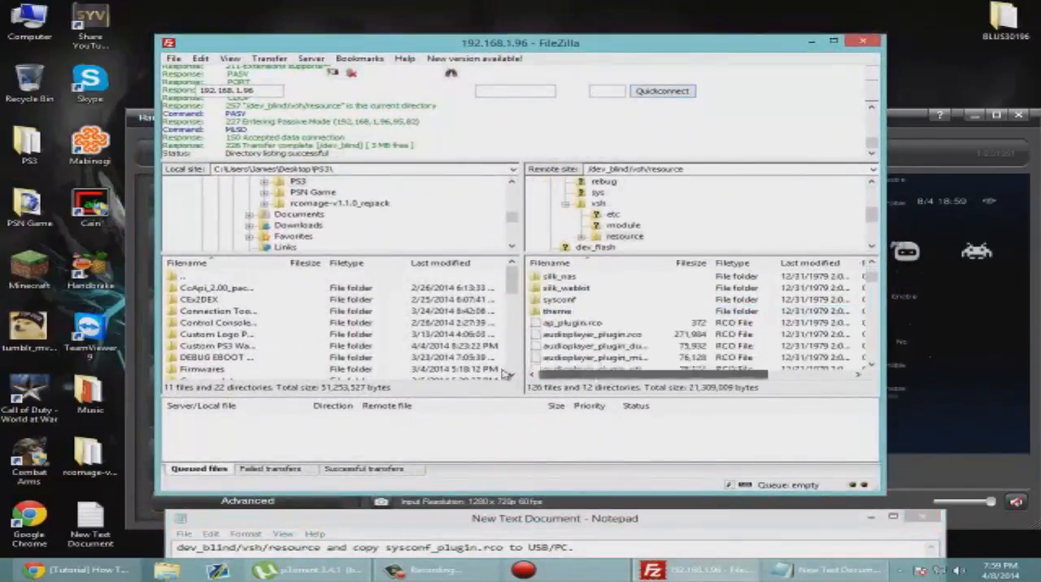
pyautogui.scroll(-3)
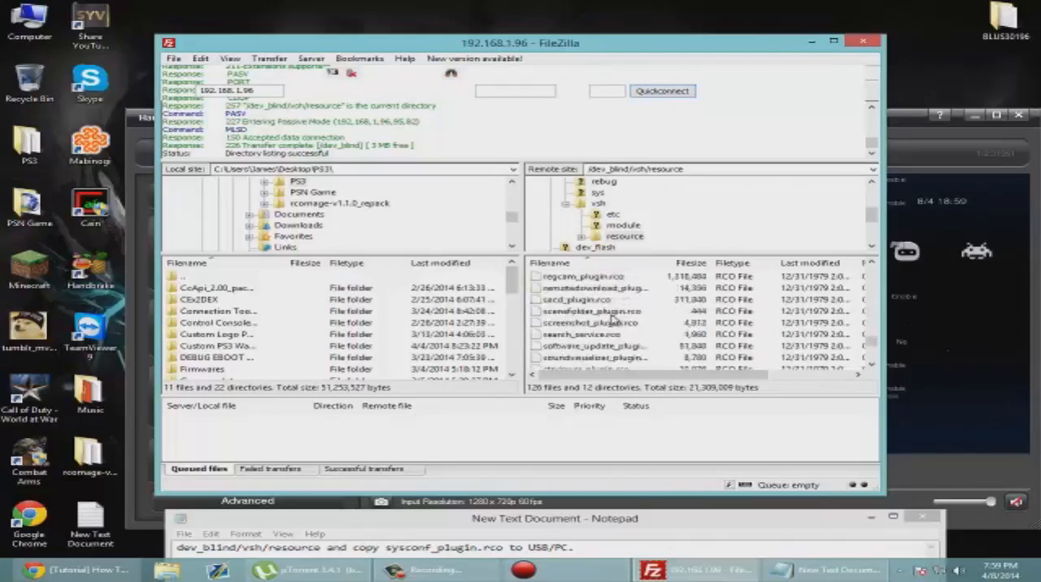
pyautogui.scroll(-3)
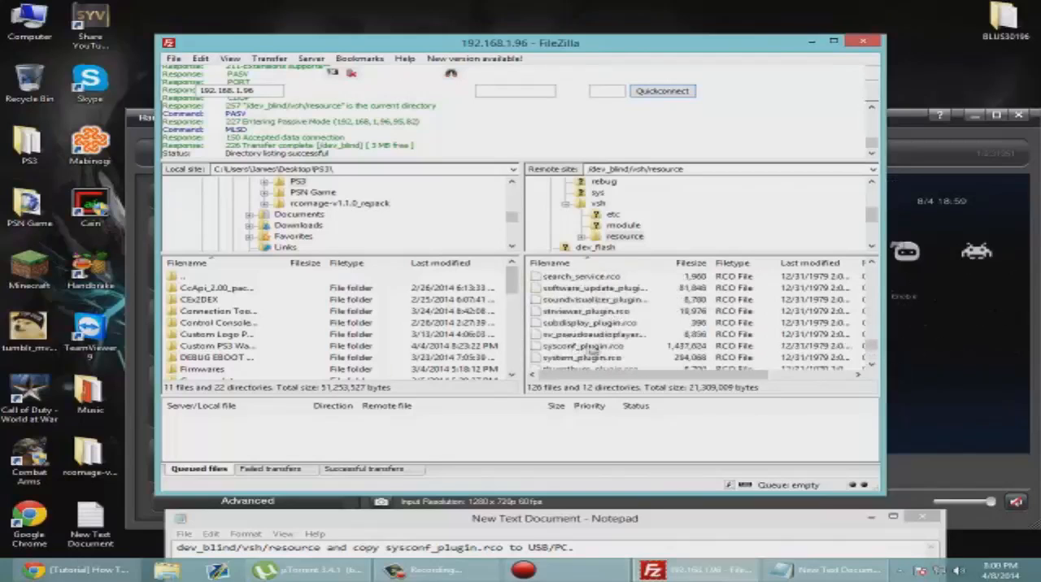
pyautogui.click(583, 346)
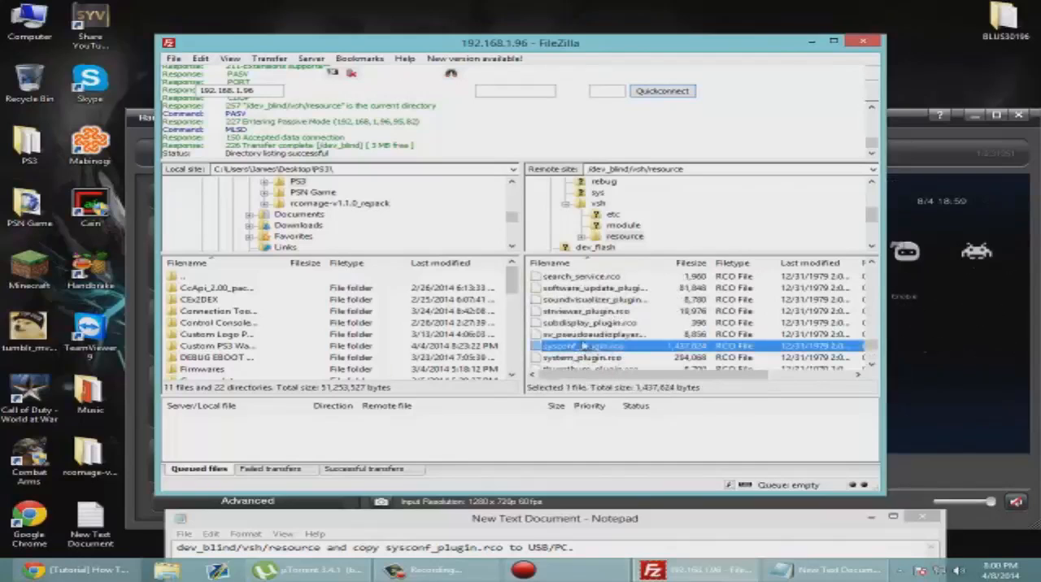
pyautogui.doubleClick(585, 346)
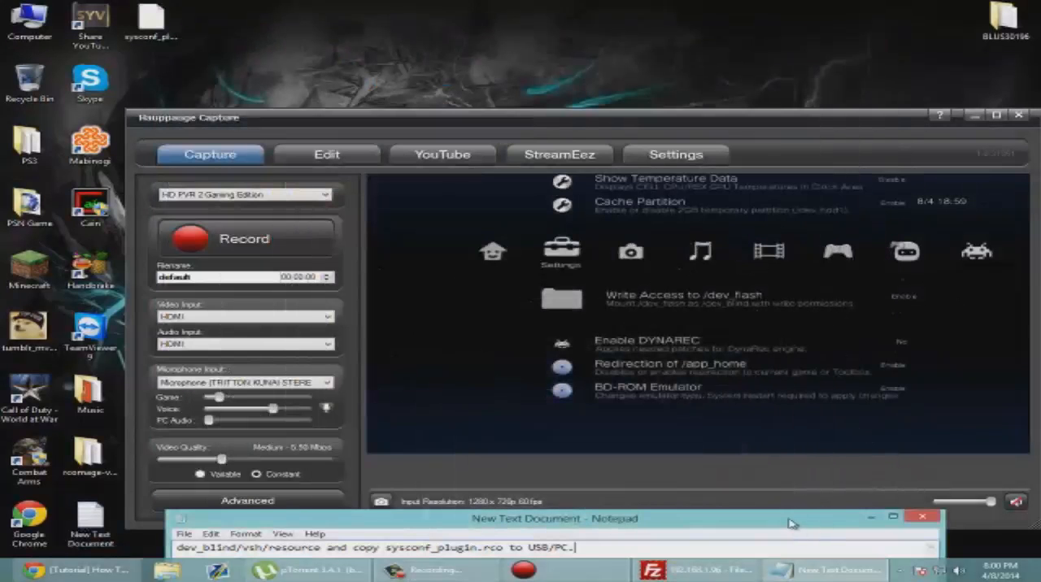
pyautogui.click(925, 518)
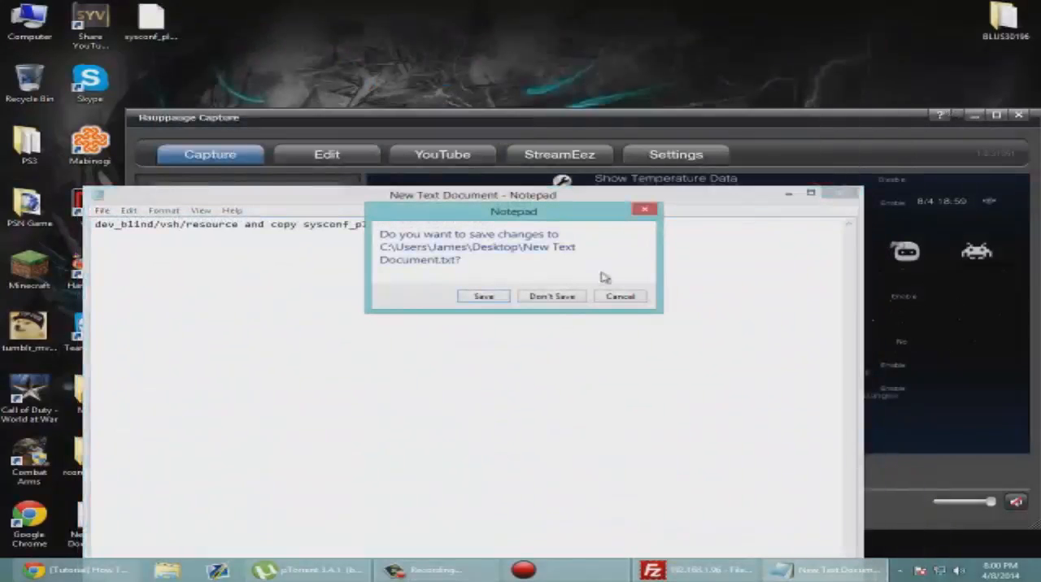
# - Discard the unsaved note and enter the rcomage-v1.1.0_repack folder on the desktop
pyautogui.click(552, 296)
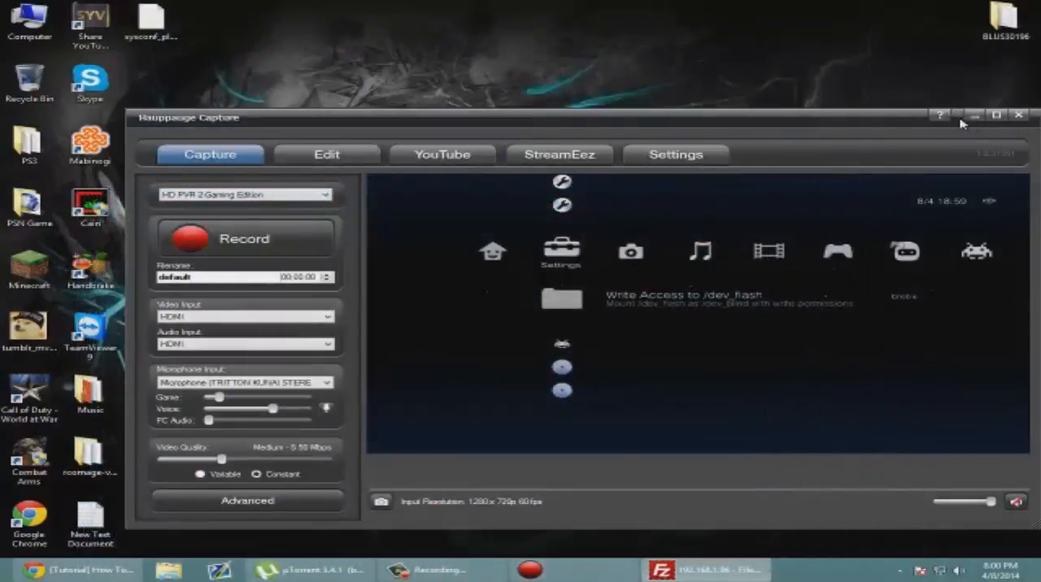
pyautogui.moveTo(919, 88)
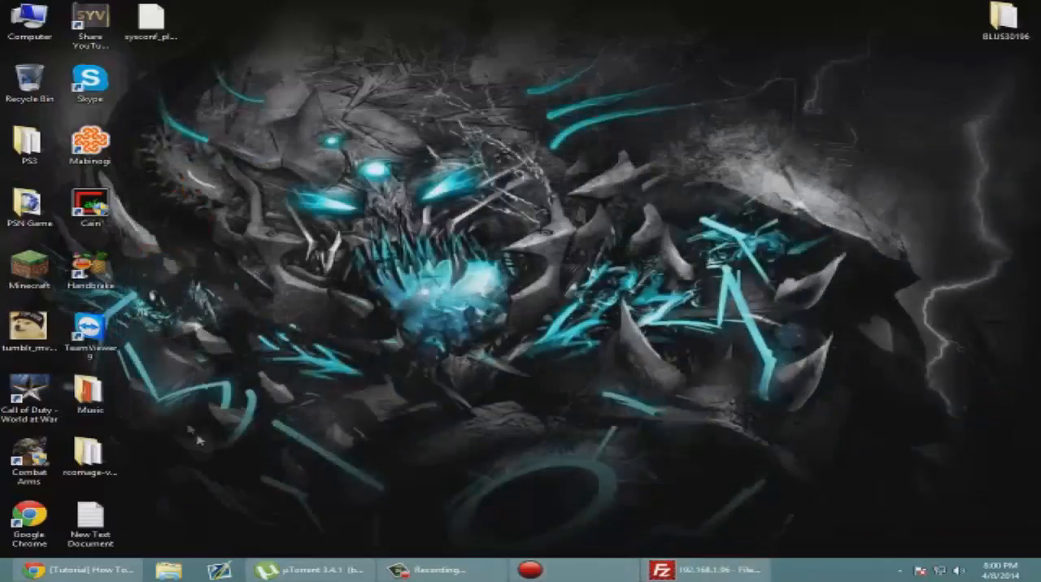
pyautogui.moveTo(89, 452); pyautogui.dragTo(454, 204)
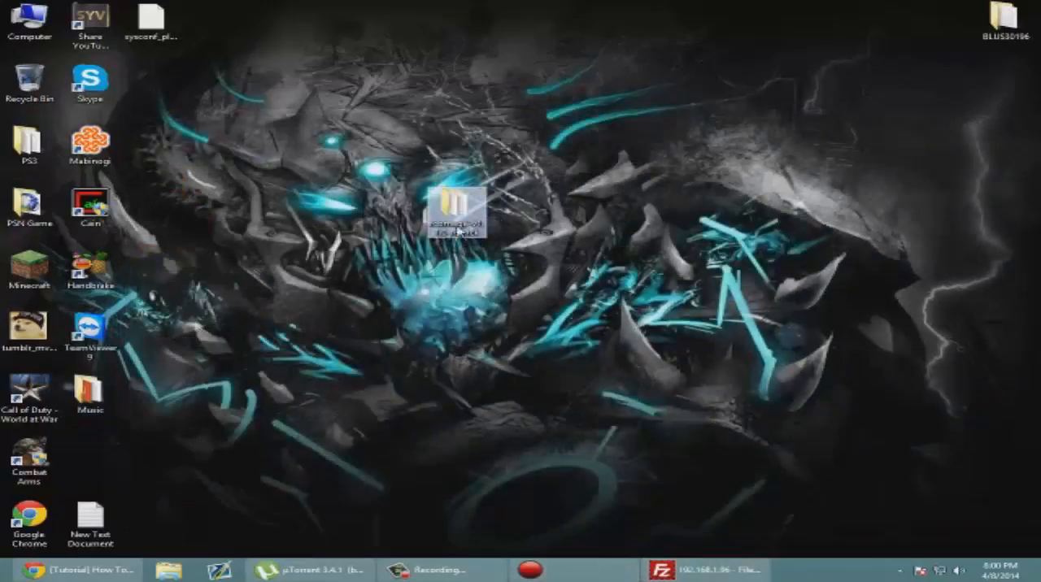
pyautogui.moveTo(453, 203)
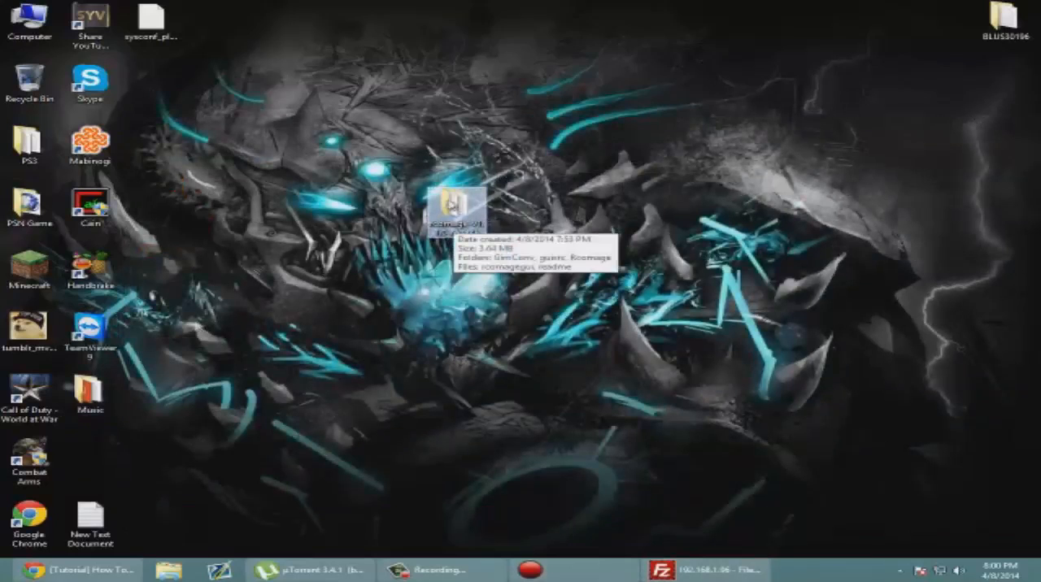
pyautogui.moveTo(452, 209); pyautogui.dragTo(91, 458)
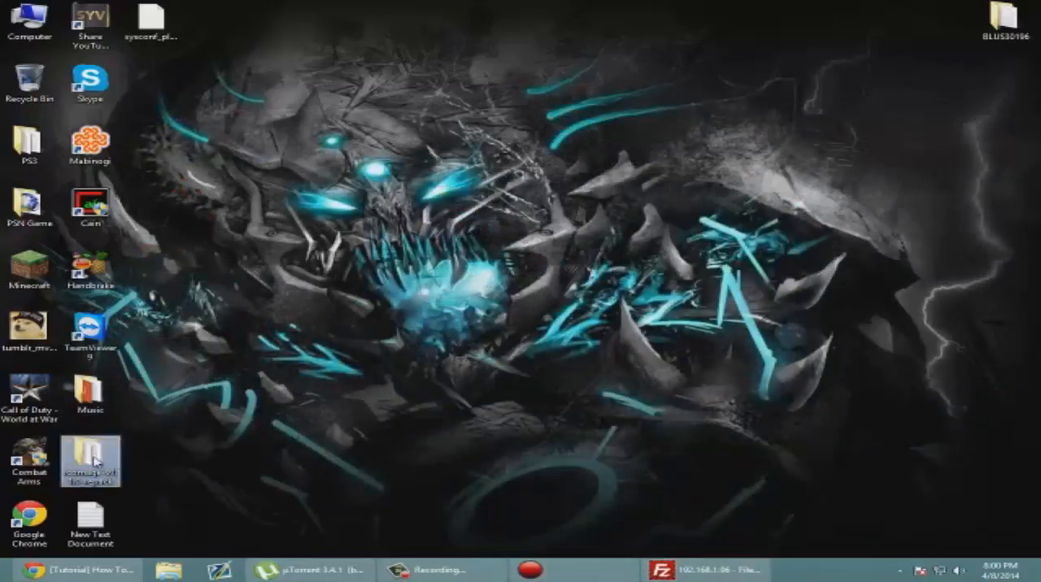
pyautogui.doubleClick(91, 462)
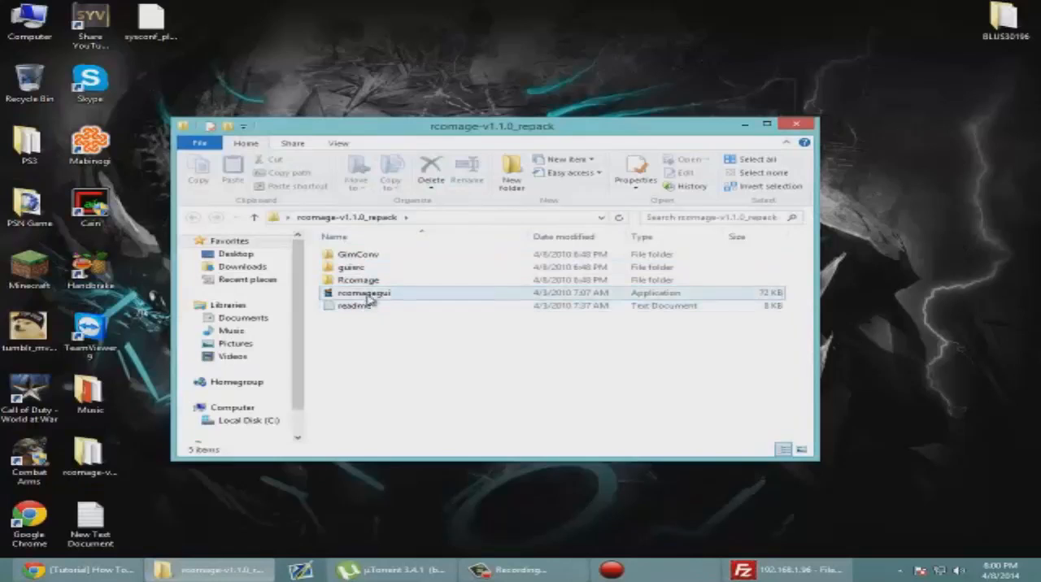
# - Launch rcomagegui.exe and reveal the SmartScreen Run anyway option
pyautogui.click(362, 293)
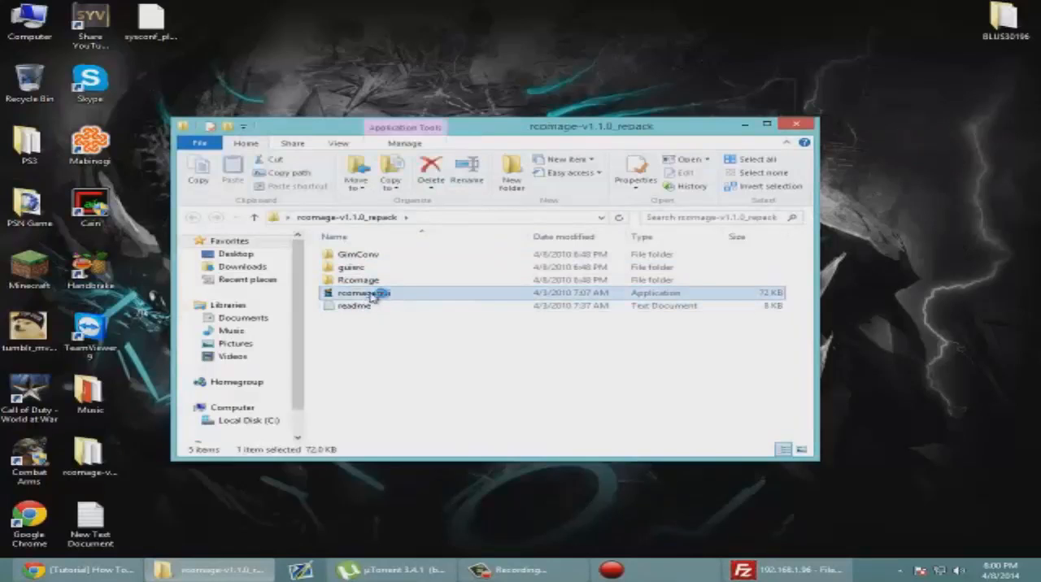
pyautogui.doubleClick(363, 293)
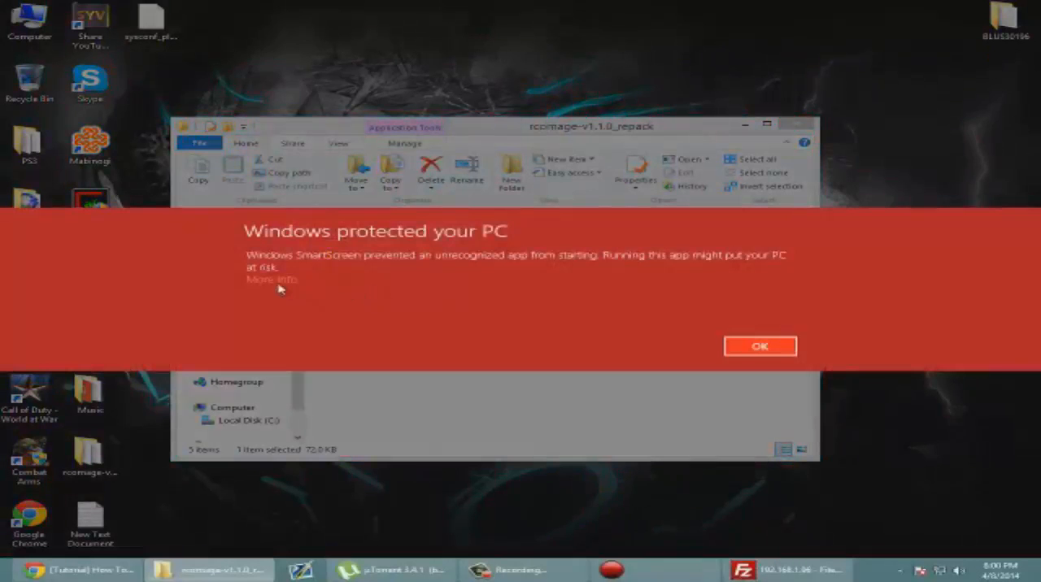
pyautogui.click(270, 280)
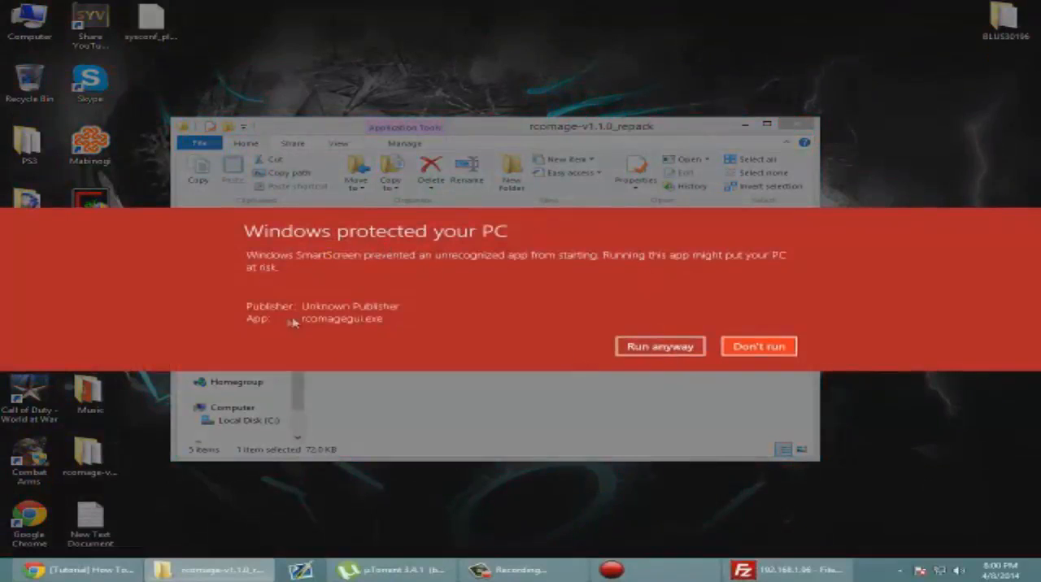
pyautogui.moveTo(329, 316)
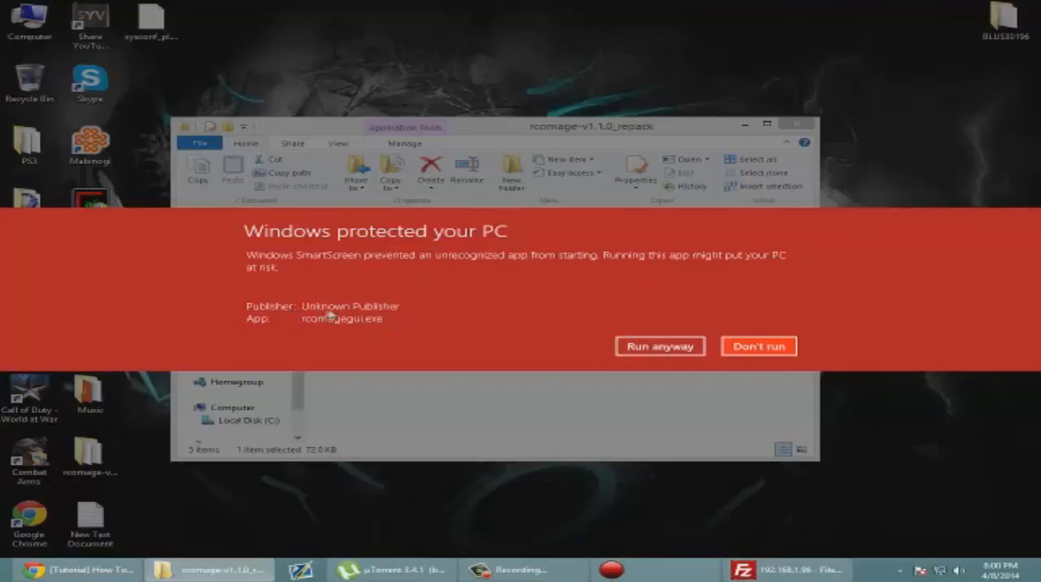
pyautogui.moveTo(364, 312)
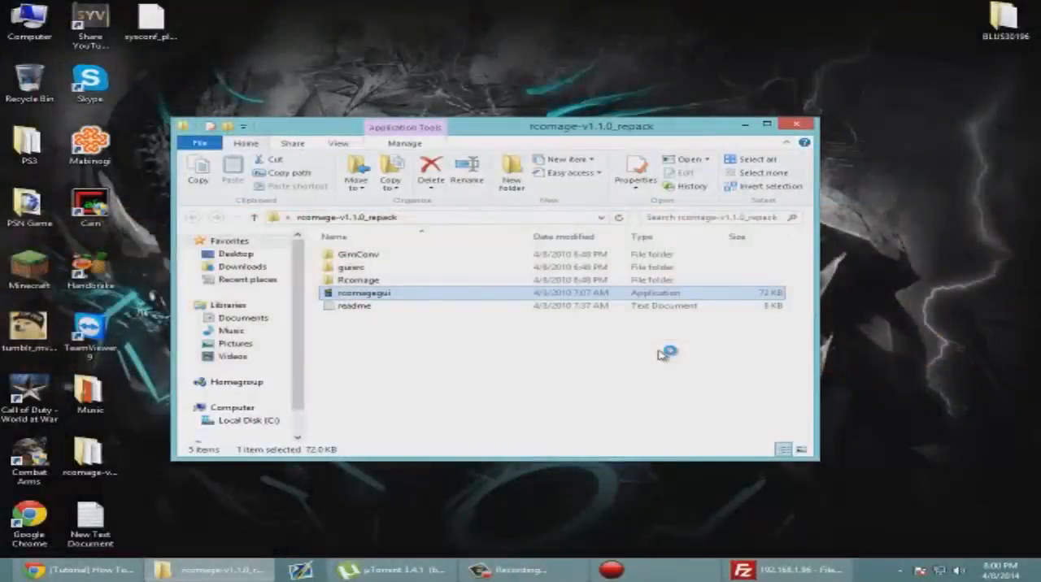
# - Launch rcomage GUI and save the XML dump to the desktop under a 'ps3 tutori...' file name
pyautogui.doubleClick(364, 293)
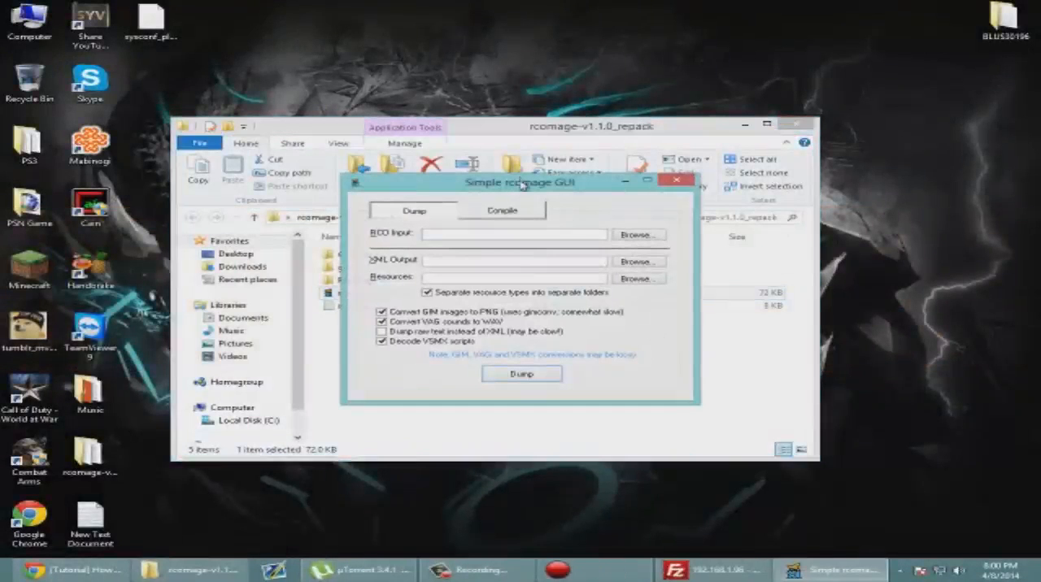
pyautogui.moveTo(521, 182); pyautogui.dragTo(501, 149)
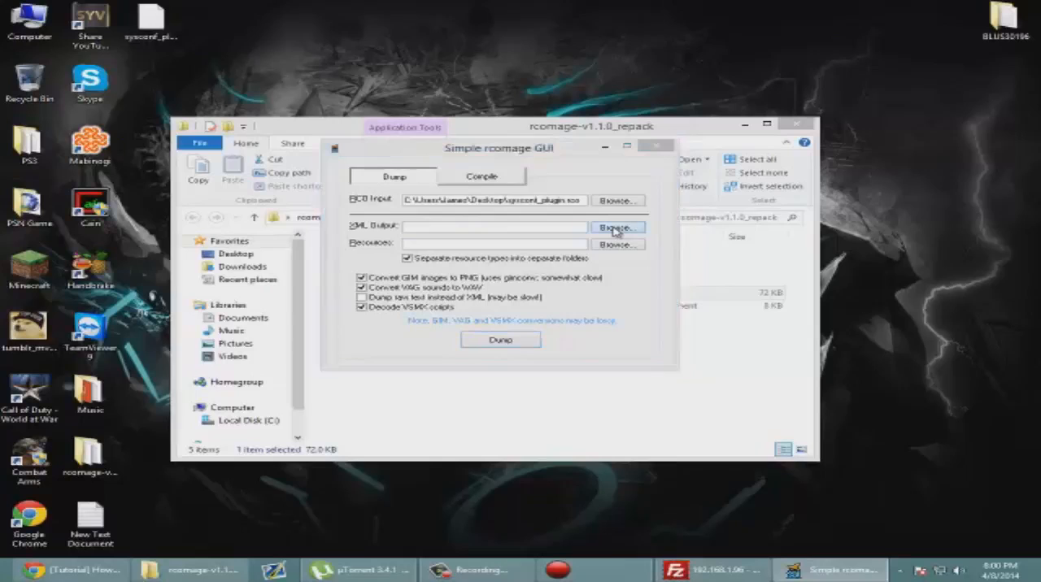
pyautogui.click(617, 227)
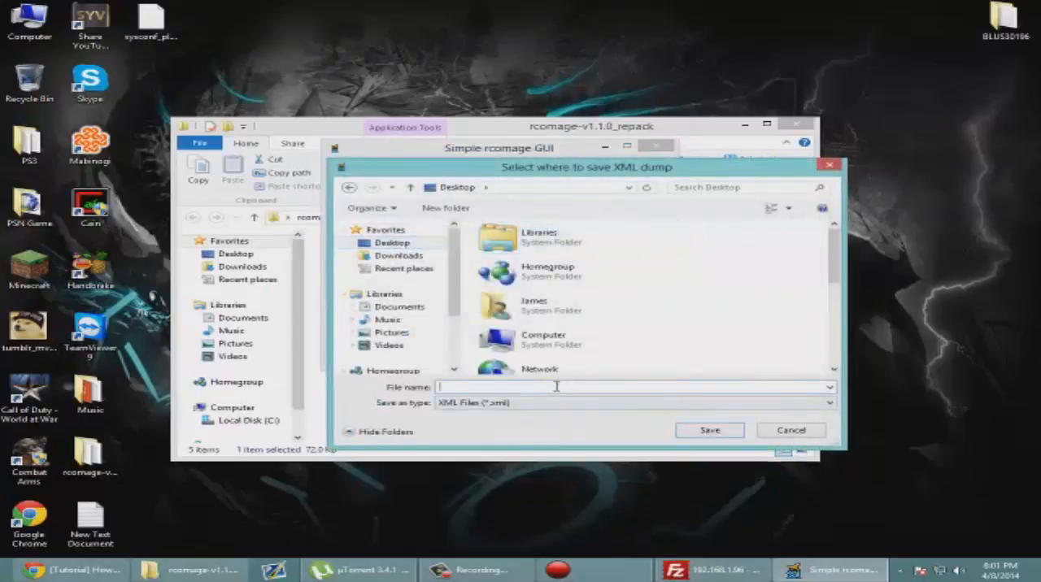
pyautogui.write('ps3')
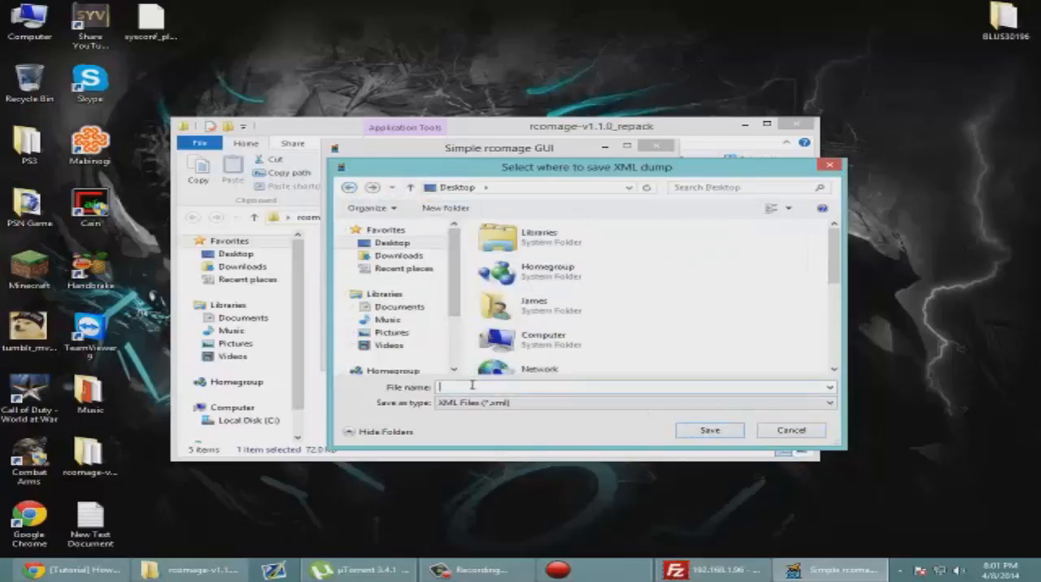
pyautogui.write('tutori')
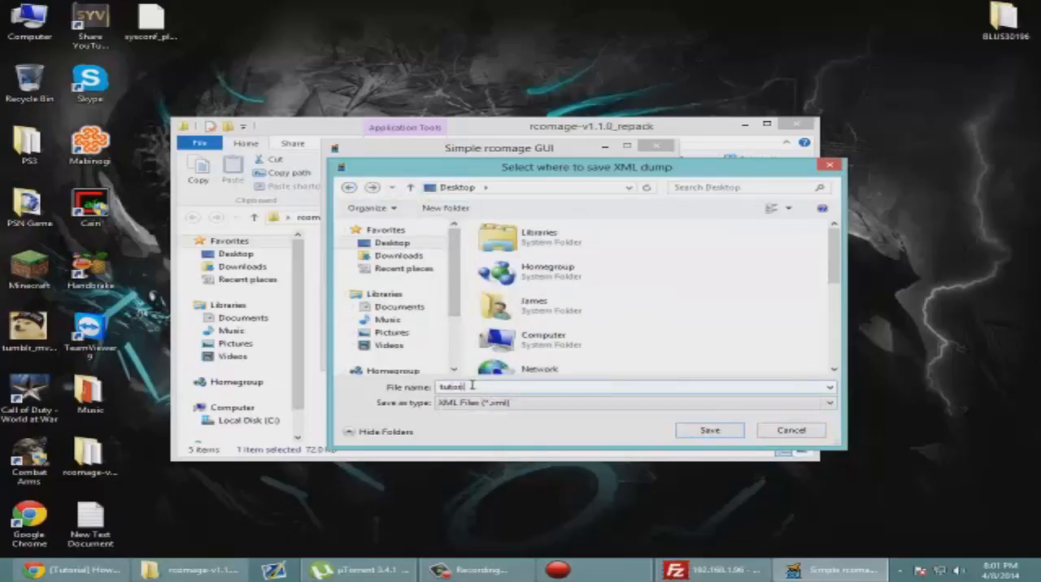
pyautogui.click(710, 429)
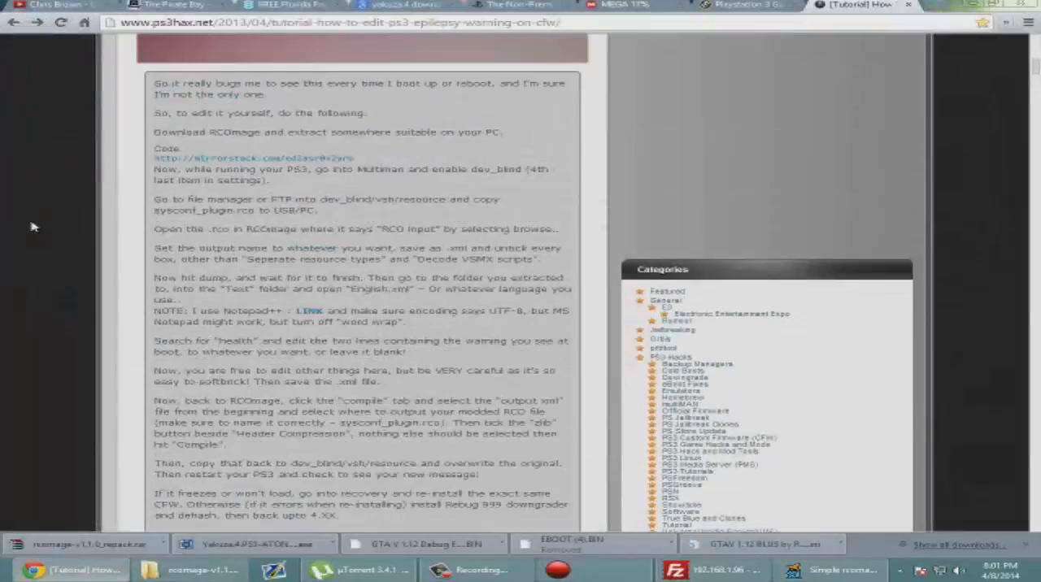
# - Scroll down the PS3Hax tutorial to the XML editing and recompiling steps
pyautogui.scroll(-3)
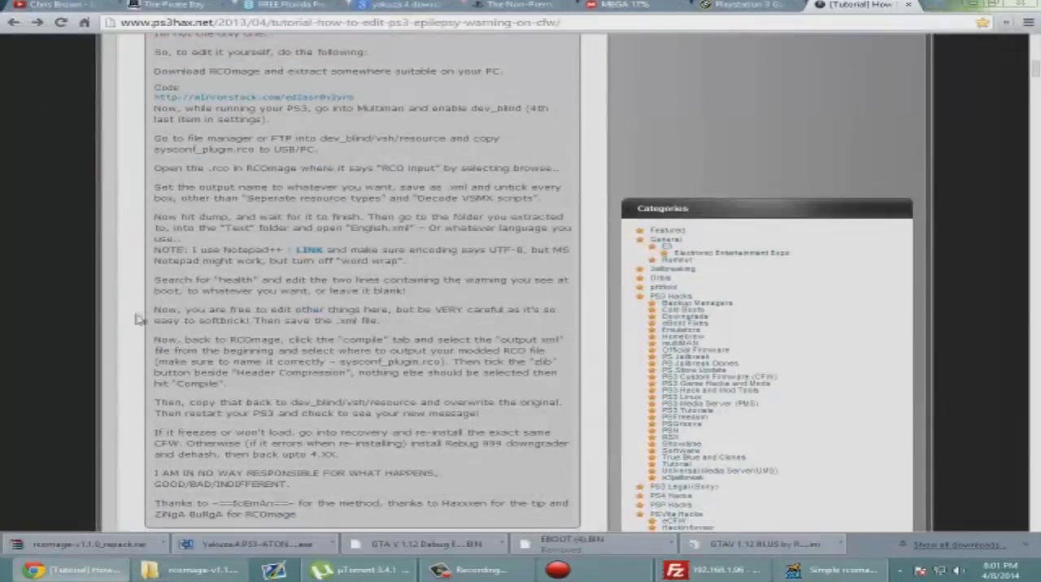
pyautogui.moveTo(416, 327)
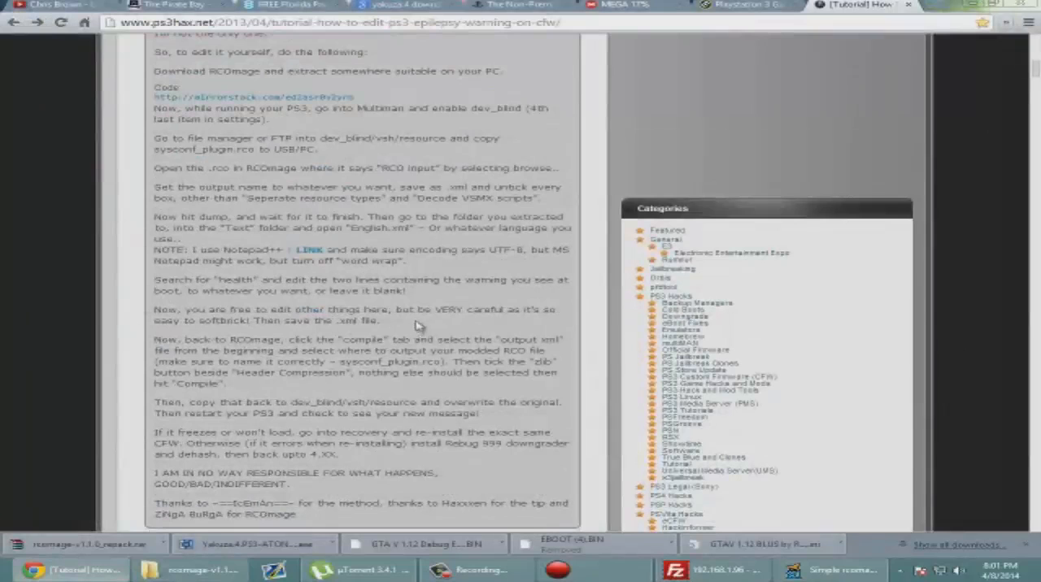
pyautogui.moveTo(252, 226)
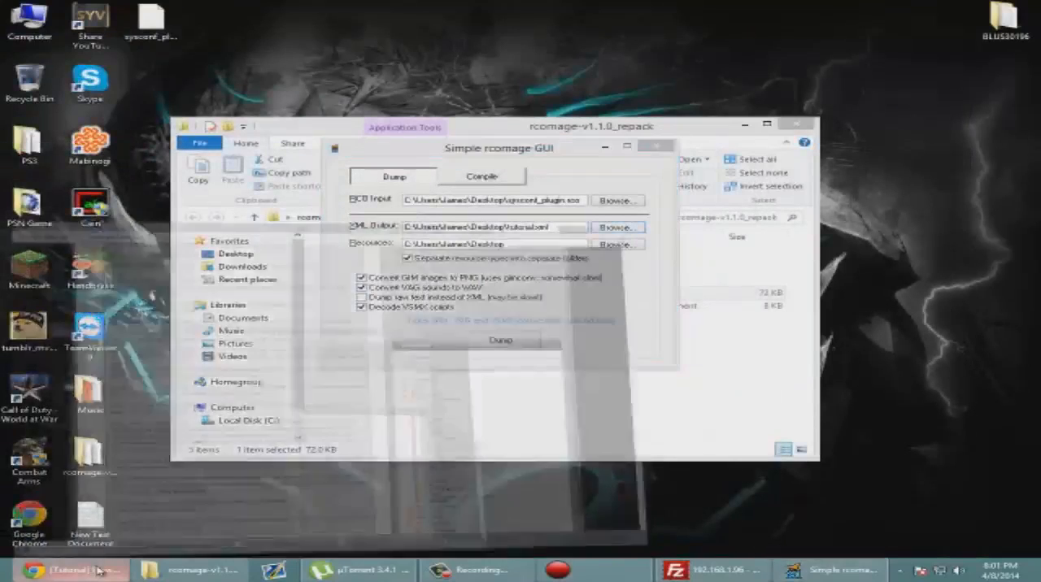
# - Dump sysconf_plugin.rco without GIM/VAG conversion, then close the tool and its folder window
pyautogui.click(68, 570)
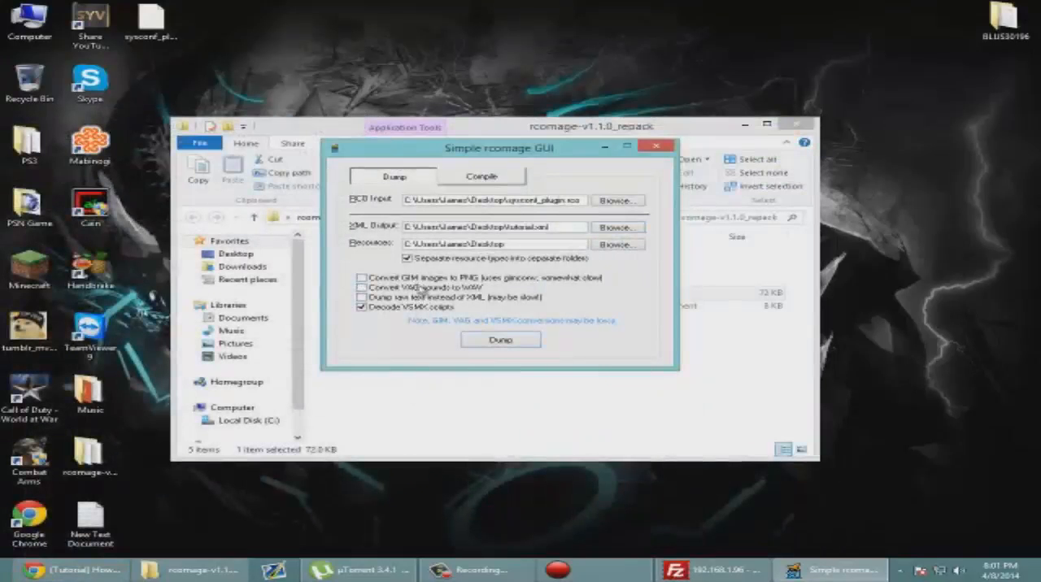
pyautogui.click(501, 340)
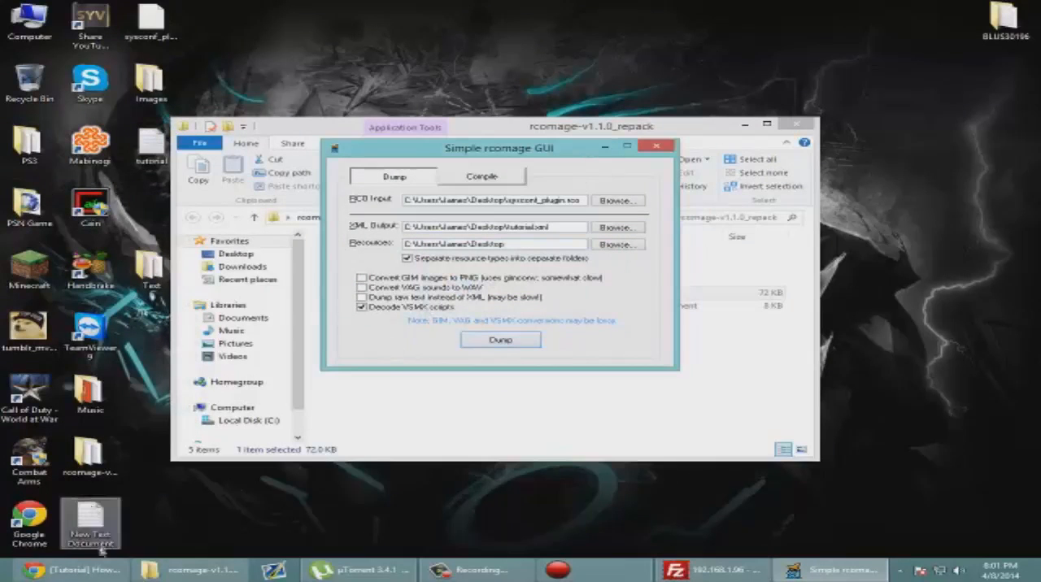
pyautogui.click(68, 569)
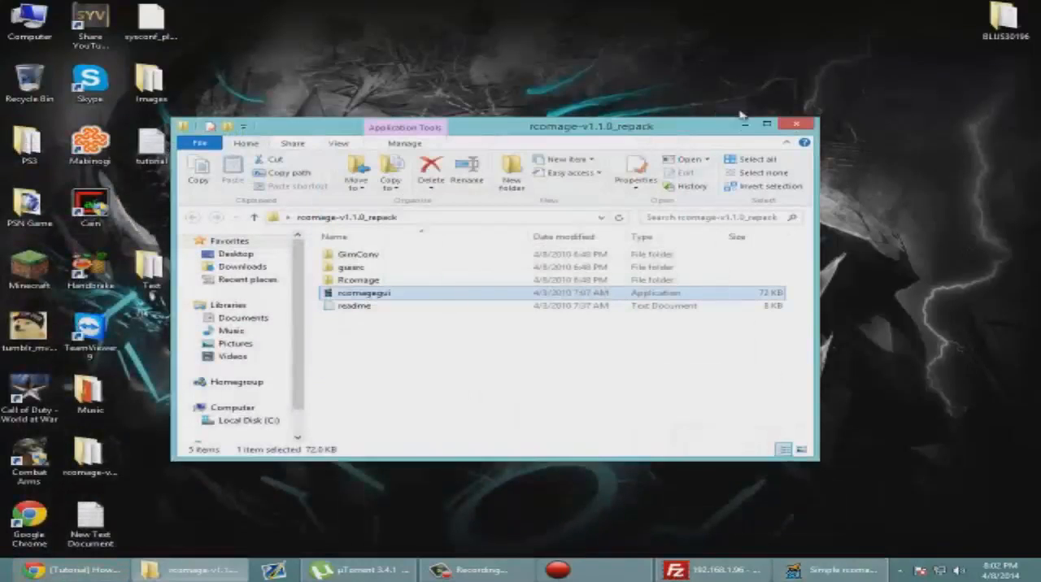
pyautogui.click(795, 124)
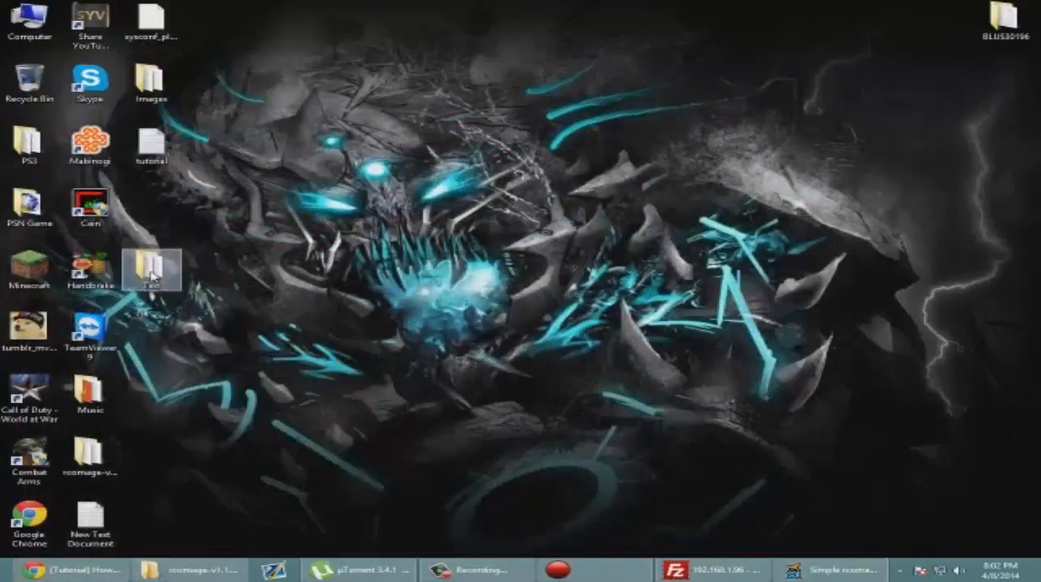
# - From the dumped Text folder, open English.xml with Edit with Notepad++
pyautogui.doubleClick(149, 269)
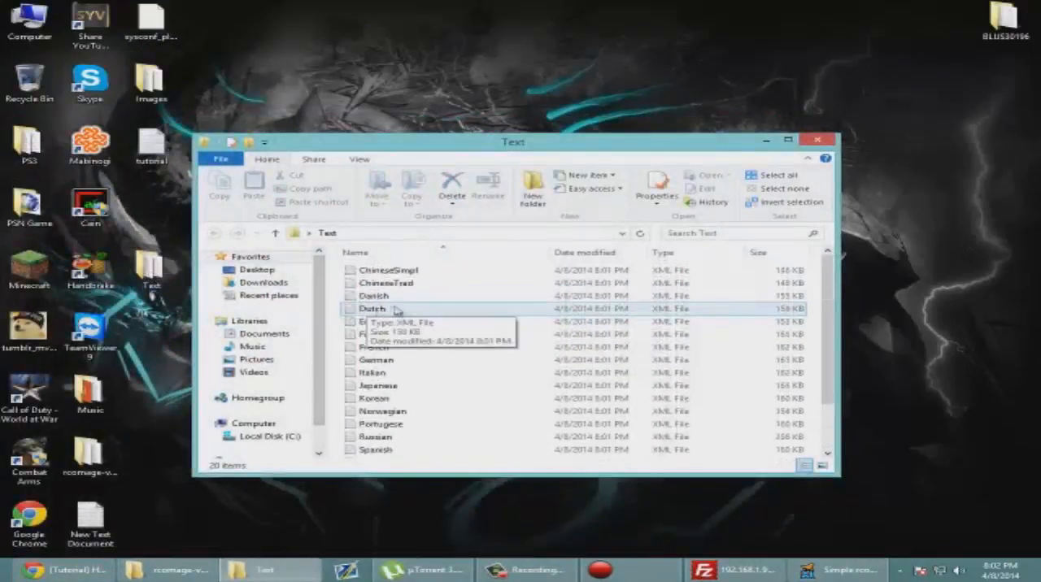
pyautogui.moveTo(550, 372)
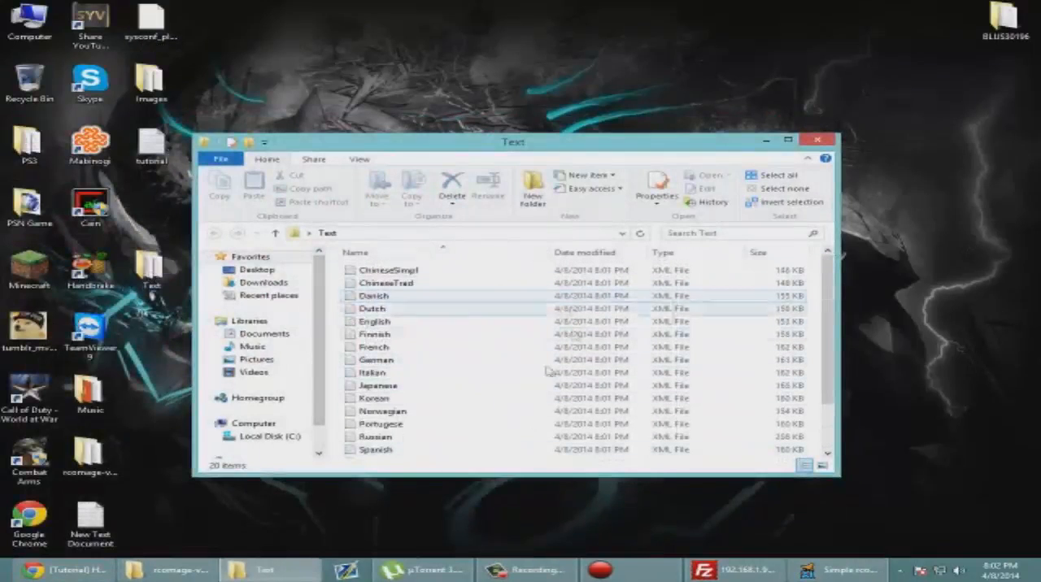
pyautogui.click(371, 309)
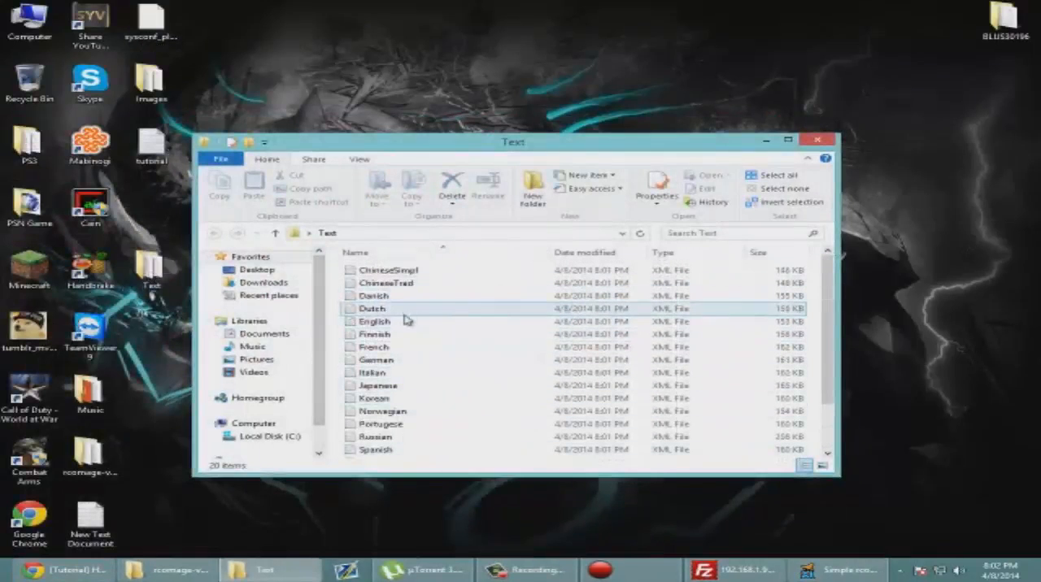
pyautogui.rightClick(375, 322)
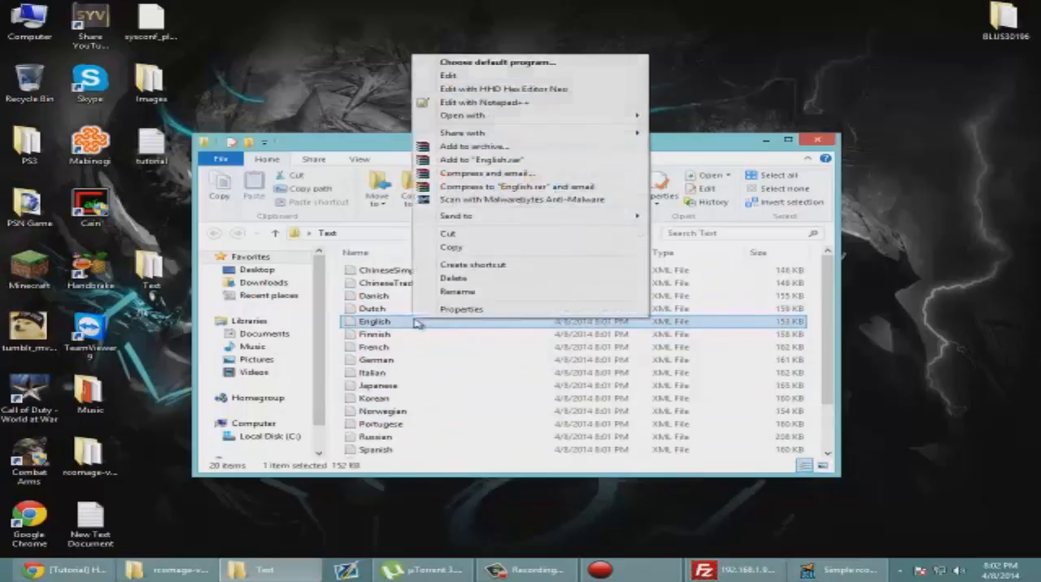
pyautogui.click(485, 102)
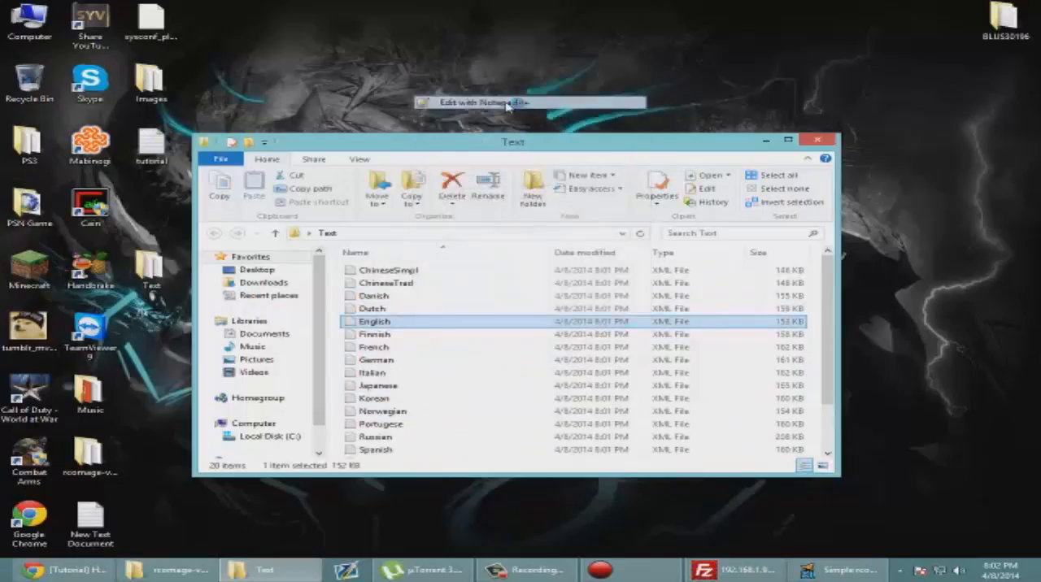
pyautogui.click(468, 103)
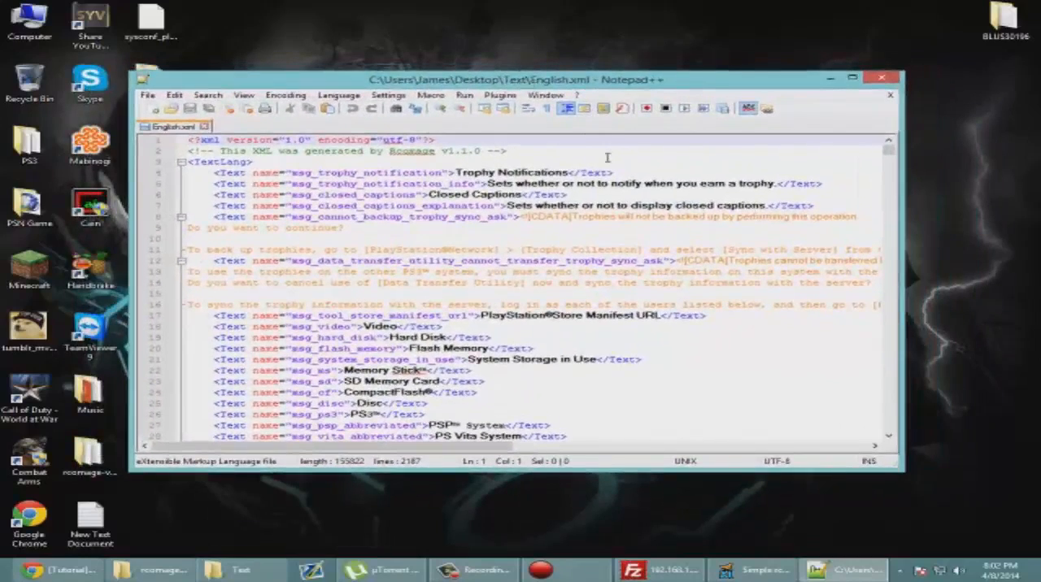
# - Search English.xml for 'hea' to land on the first health warning entry
pyautogui.press('Ctrl+f')
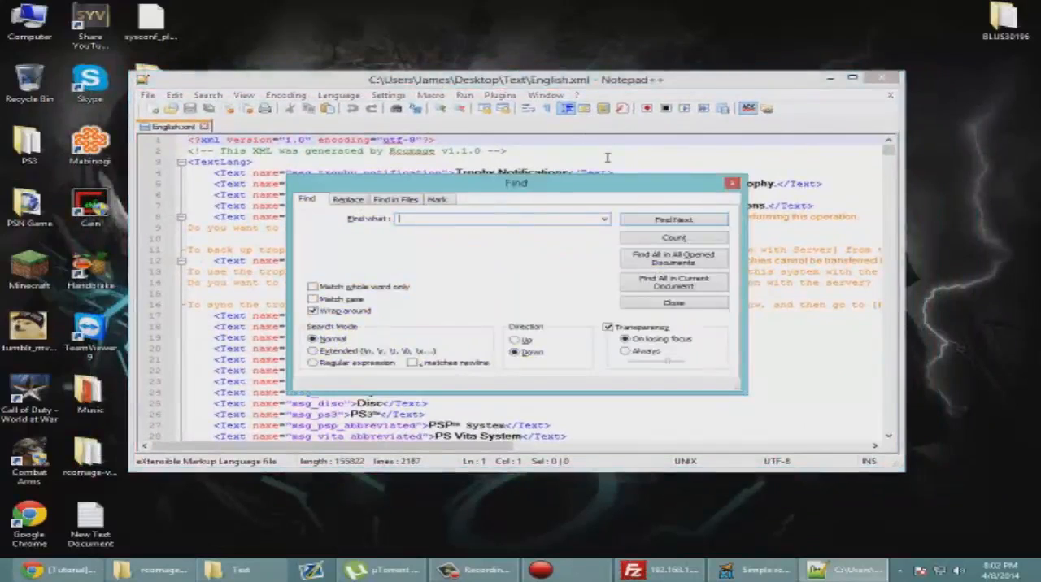
pyautogui.write('hea')
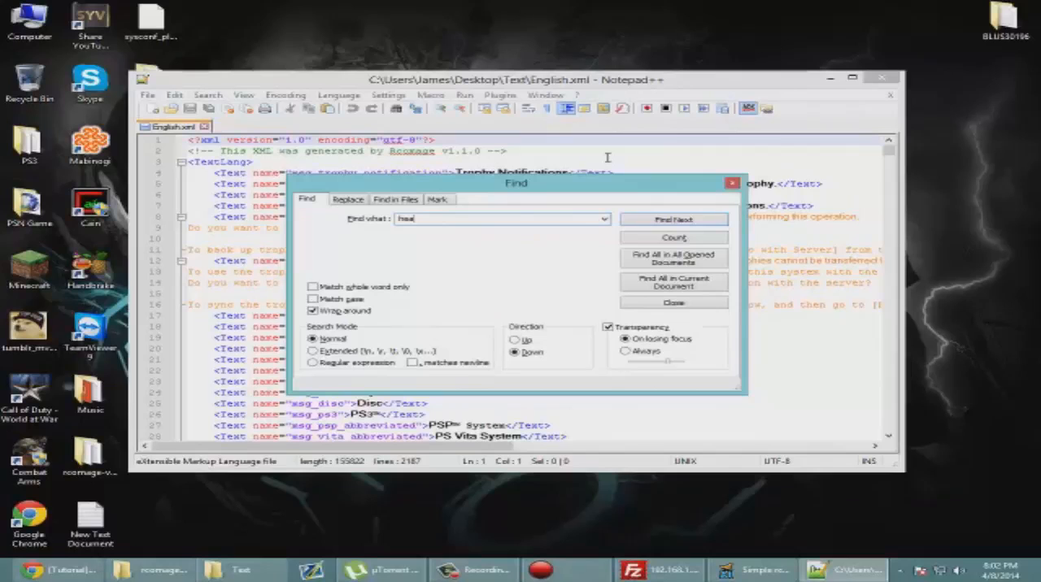
pyautogui.click(673, 218)
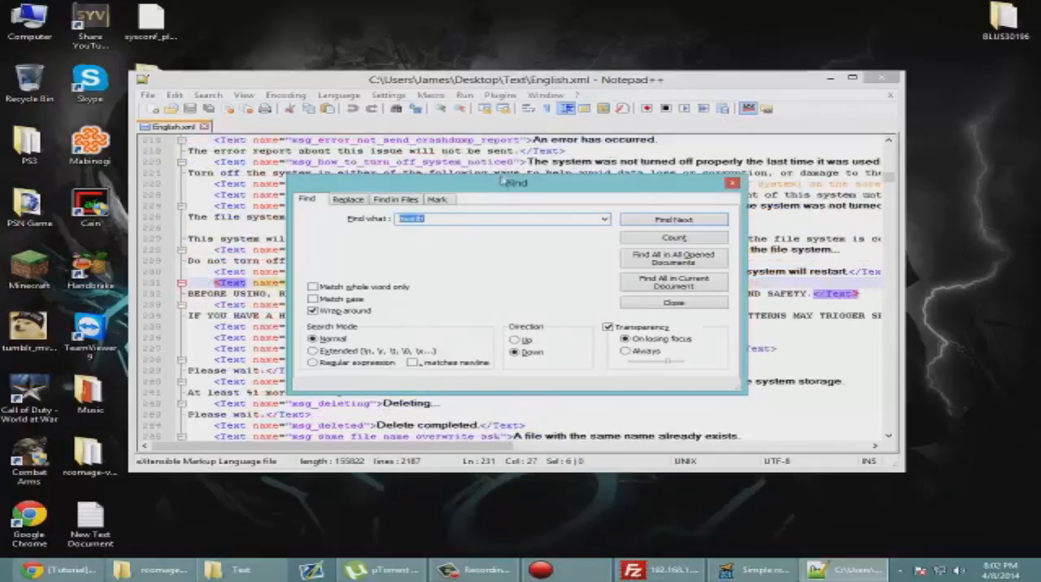
pyautogui.click(674, 302)
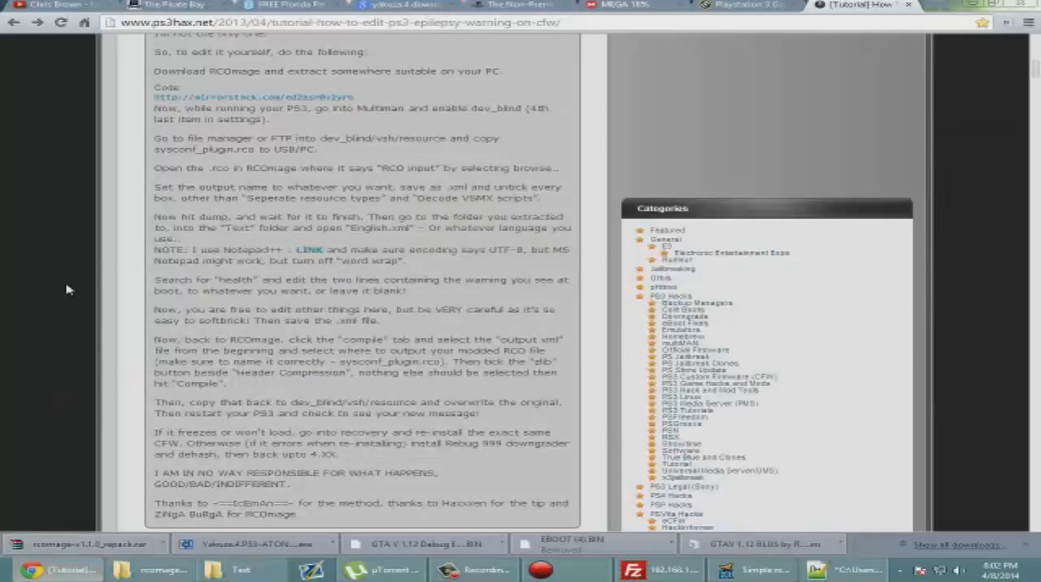
pyautogui.moveTo(69, 290)
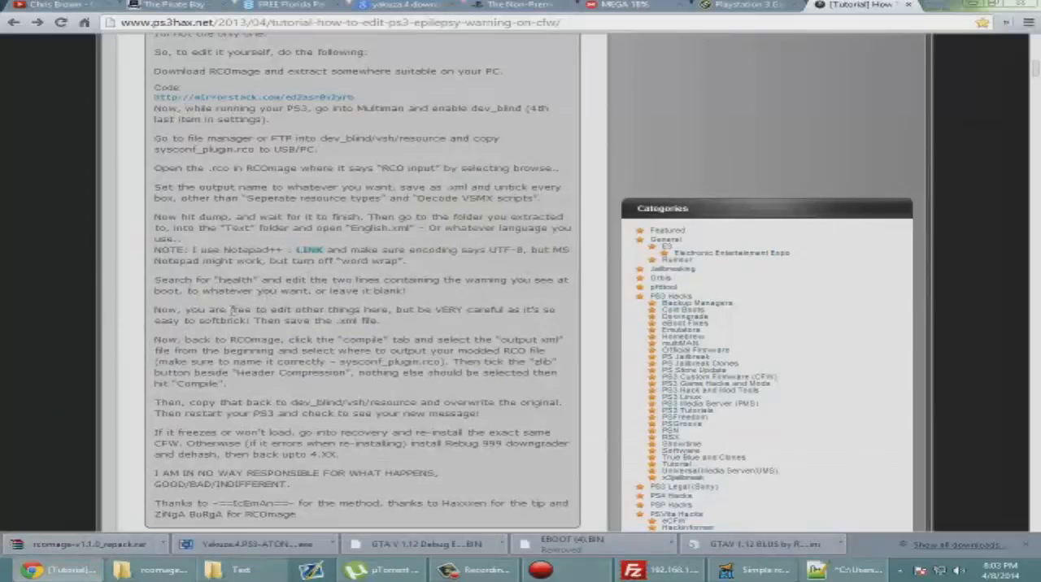
pyautogui.moveTo(73, 305)
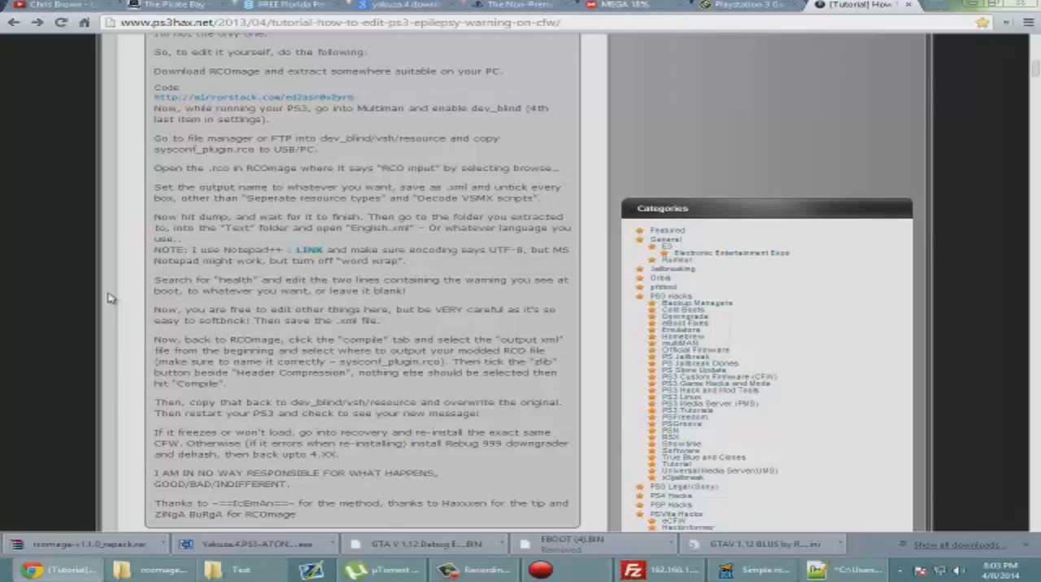
pyautogui.moveTo(99, 351)
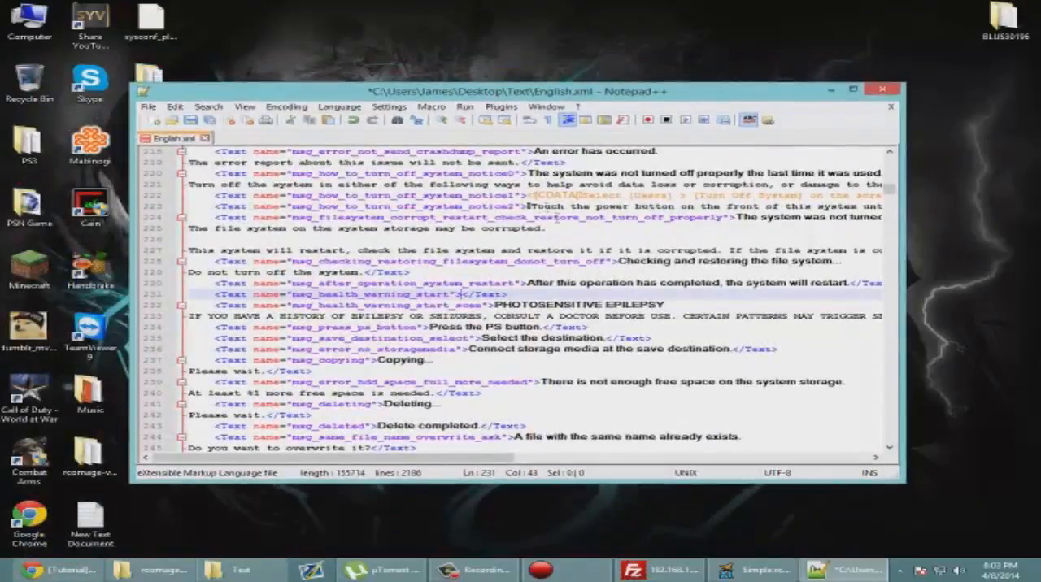
pyautogui.moveTo(577, 248)
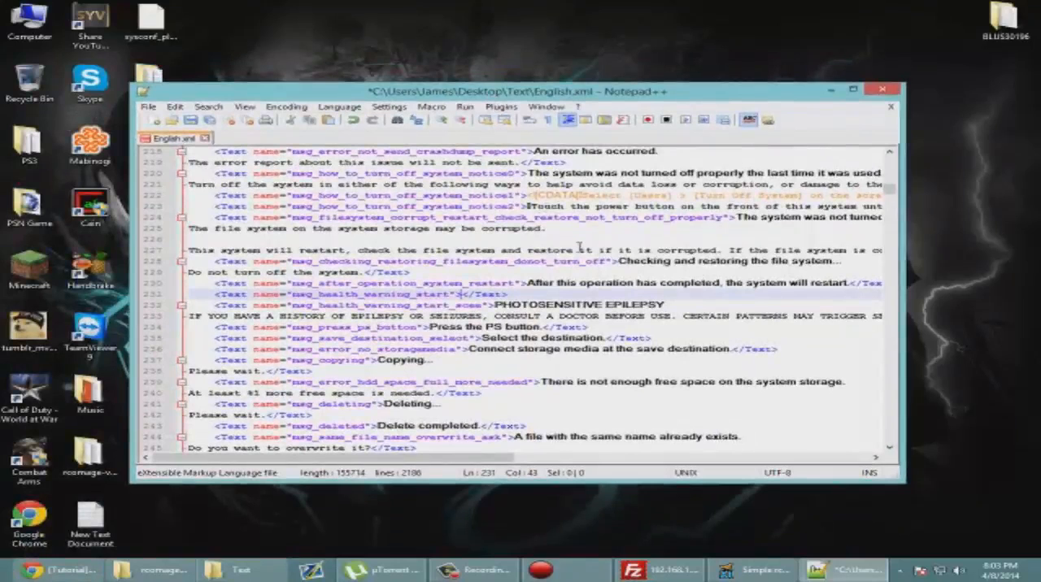
pyautogui.write('www.')
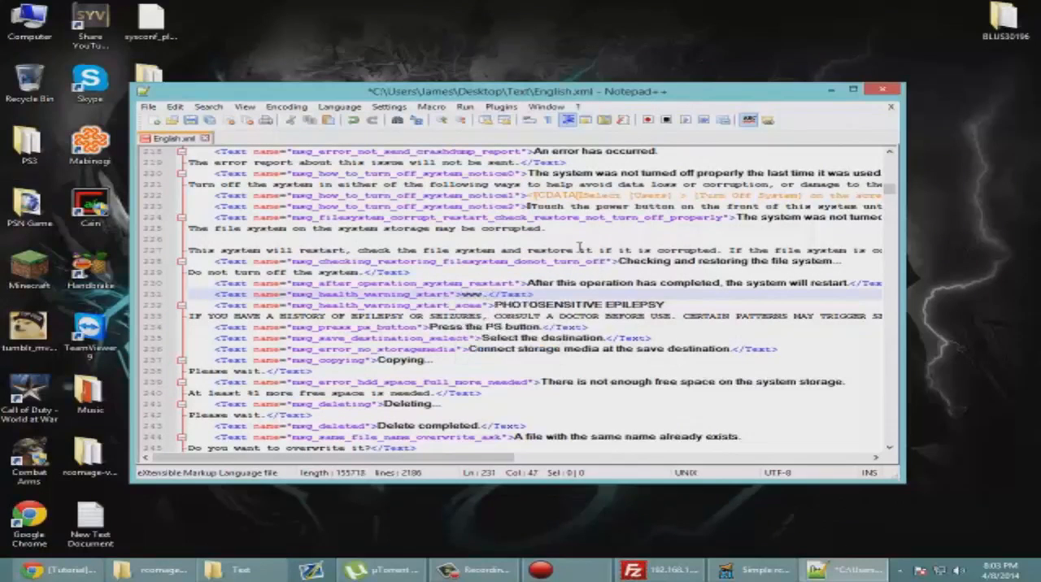
pyautogui.write('youtube.com/ohDarr')
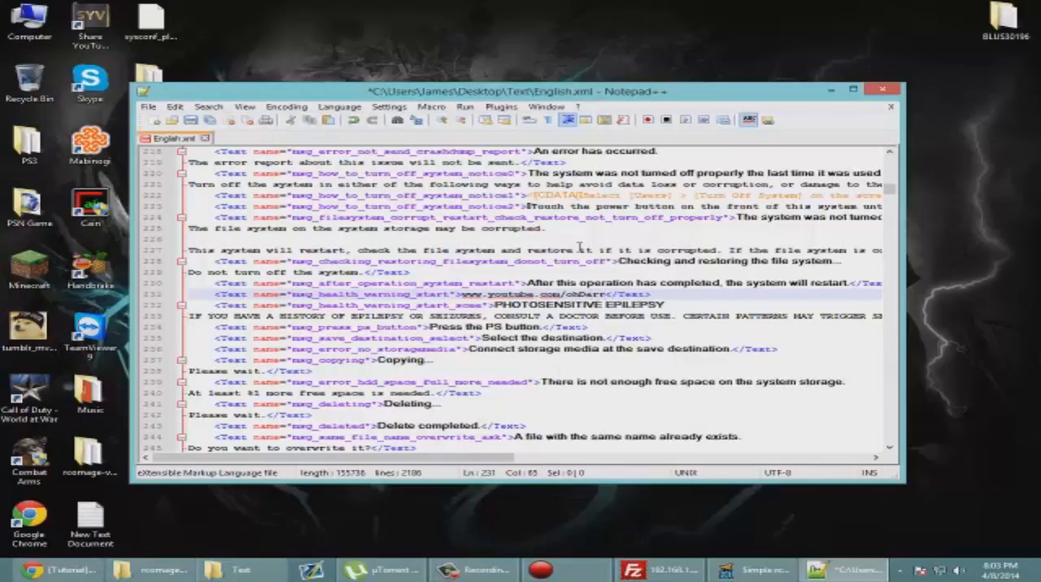
pyautogui.press('Return')
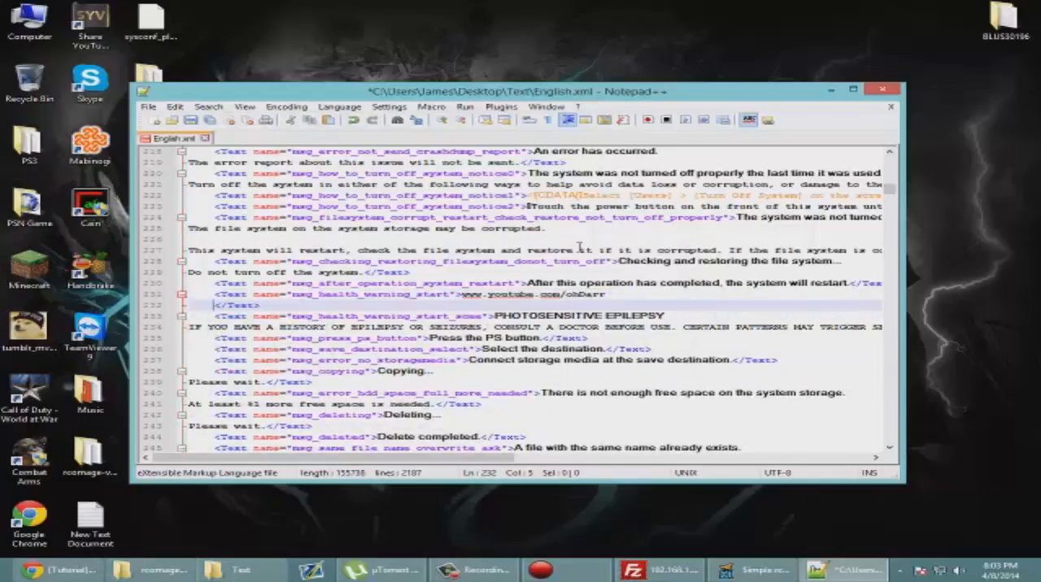
pyautogui.write('S')
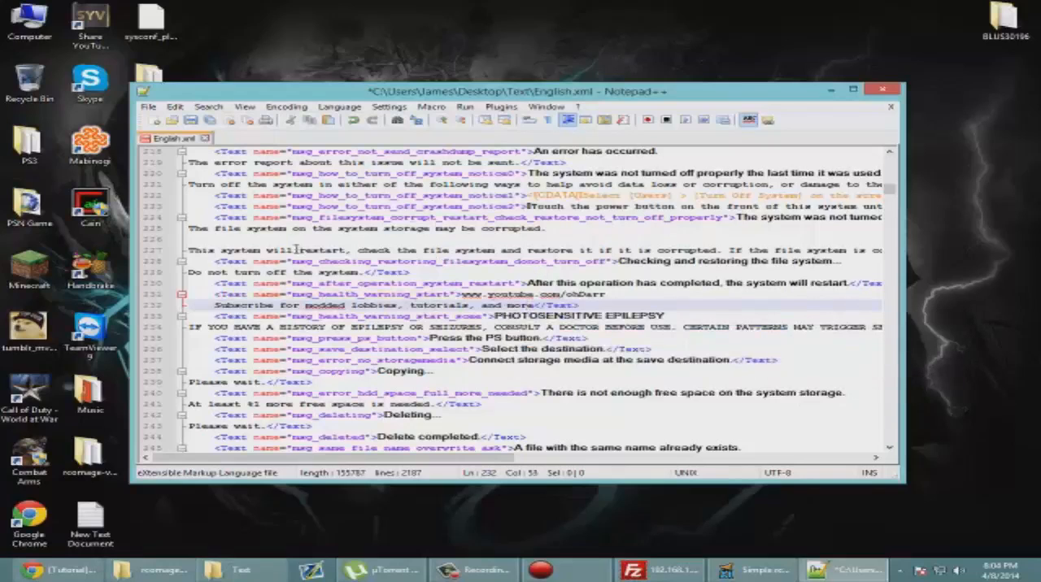
pyautogui.click(191, 120)
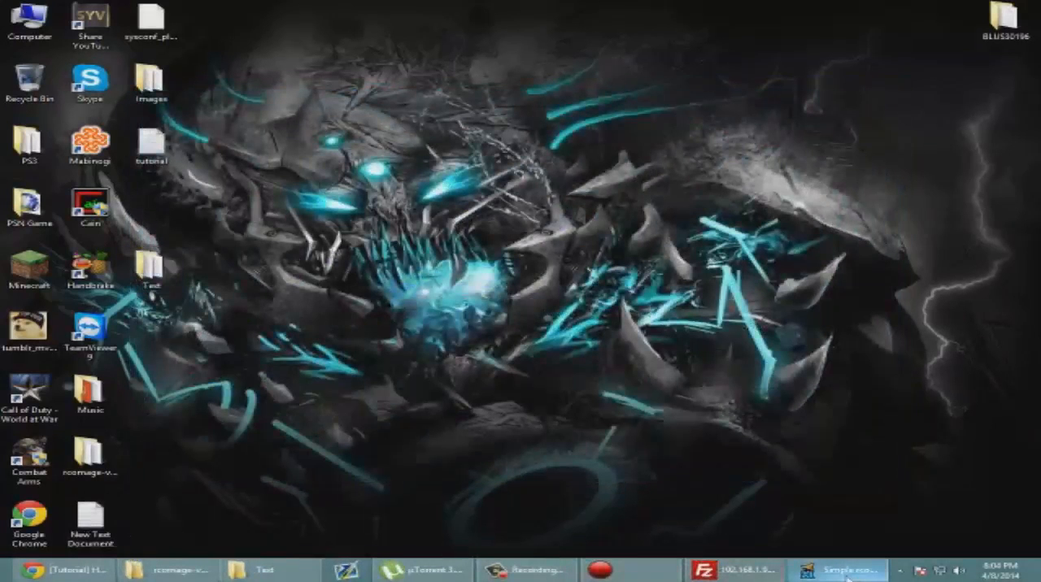
# - Set English.xml as the XML input on the rcomage Compile tab
pyautogui.click(839, 569)
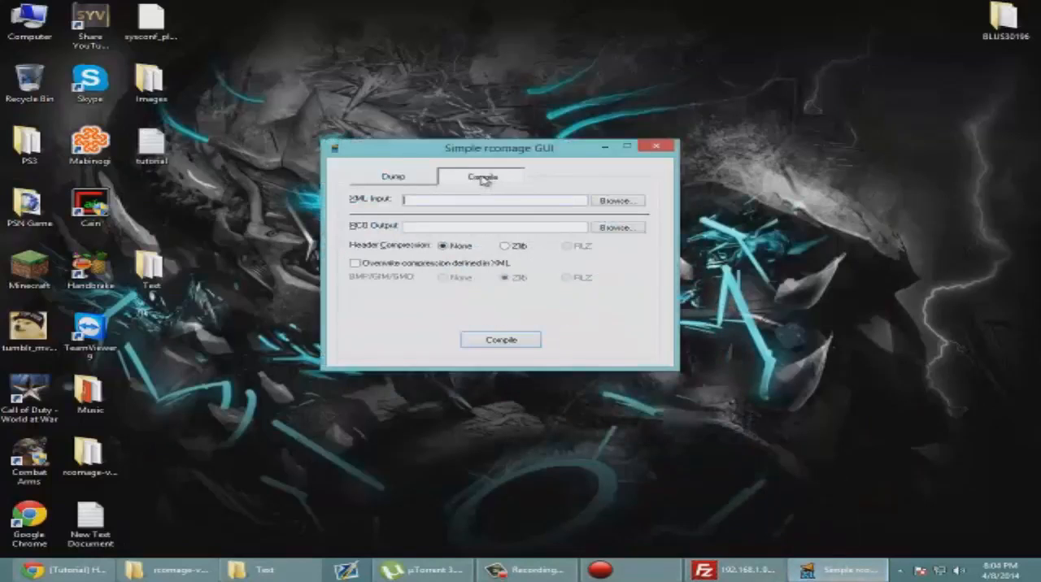
pyautogui.click(618, 200)
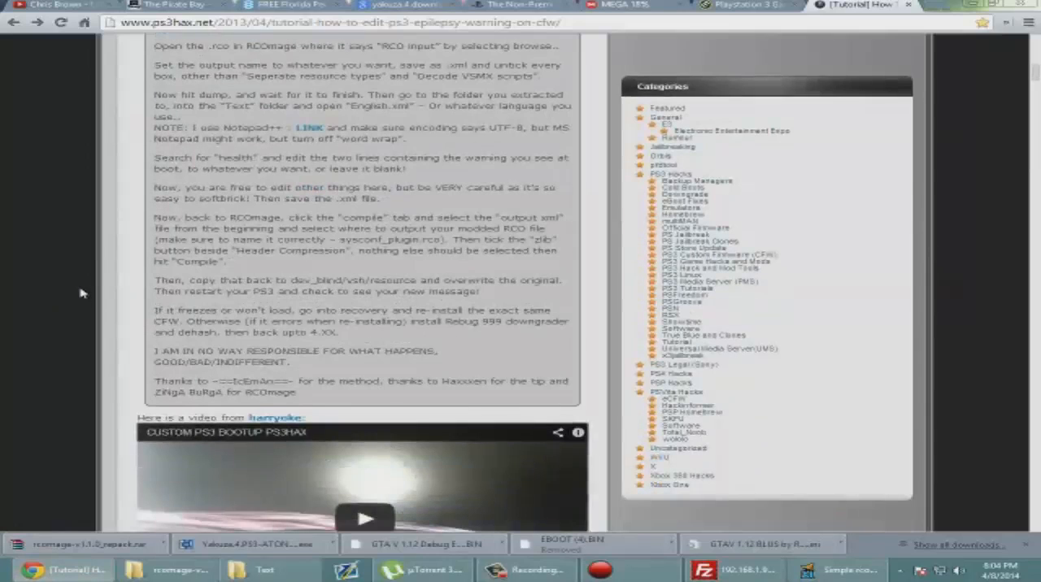
pyautogui.moveTo(56, 460)
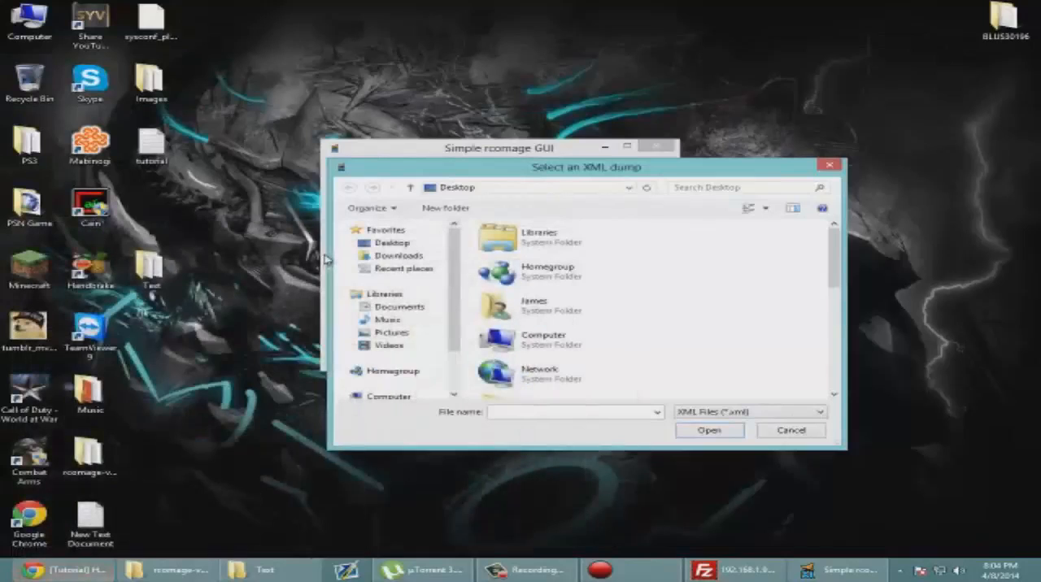
pyautogui.scroll(-3)
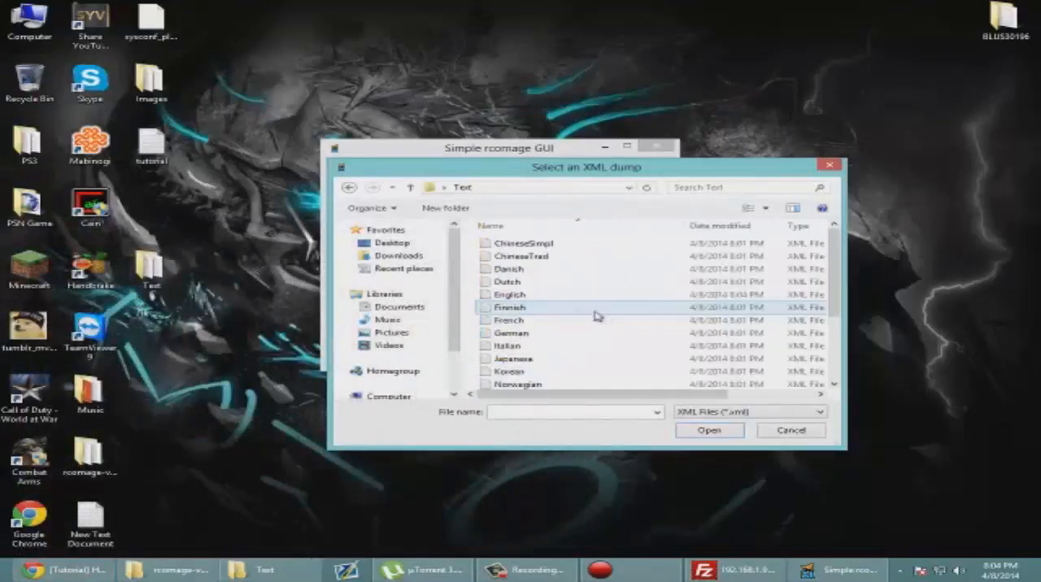
pyautogui.scroll(-3)
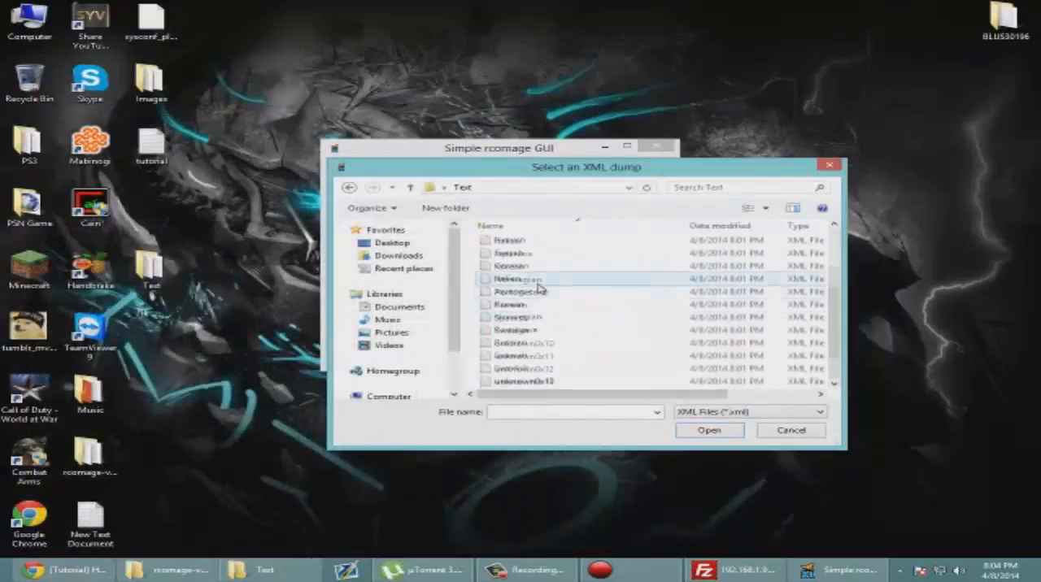
pyautogui.click(508, 294)
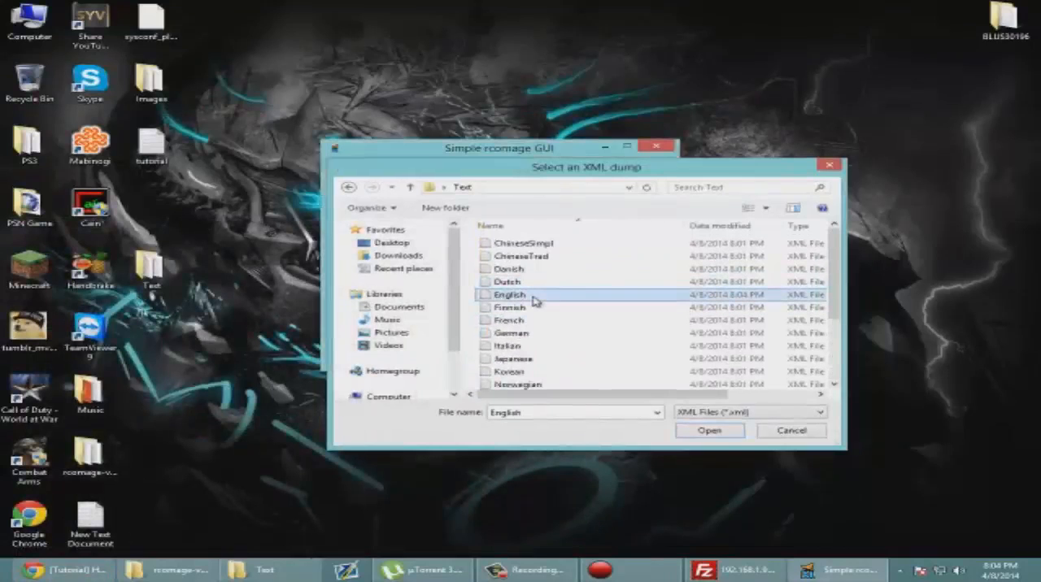
pyautogui.click(709, 429)
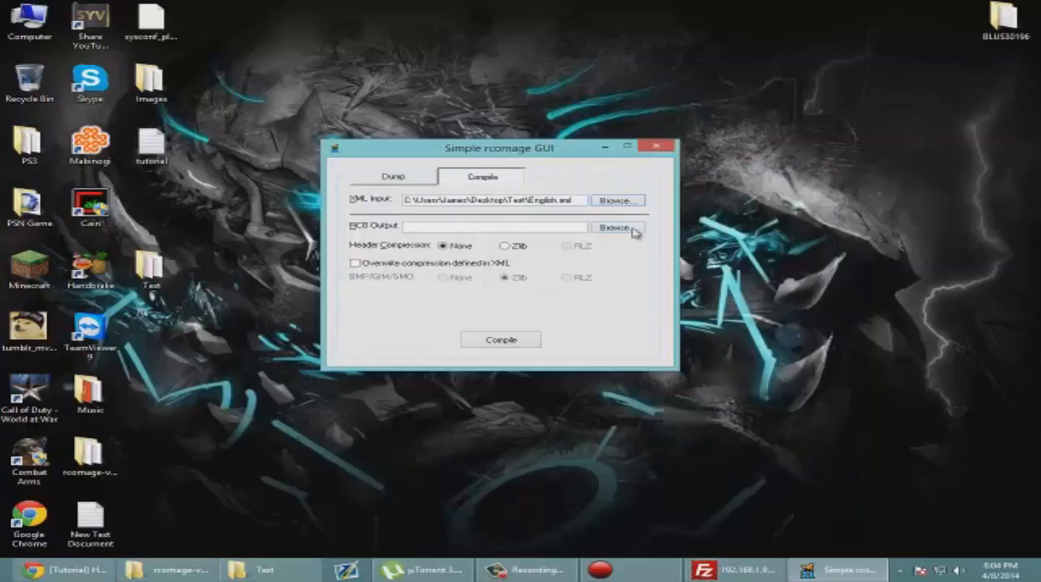
# - Set the RCO output to a sysconf file saved on the Desktop
pyautogui.click(618, 228)
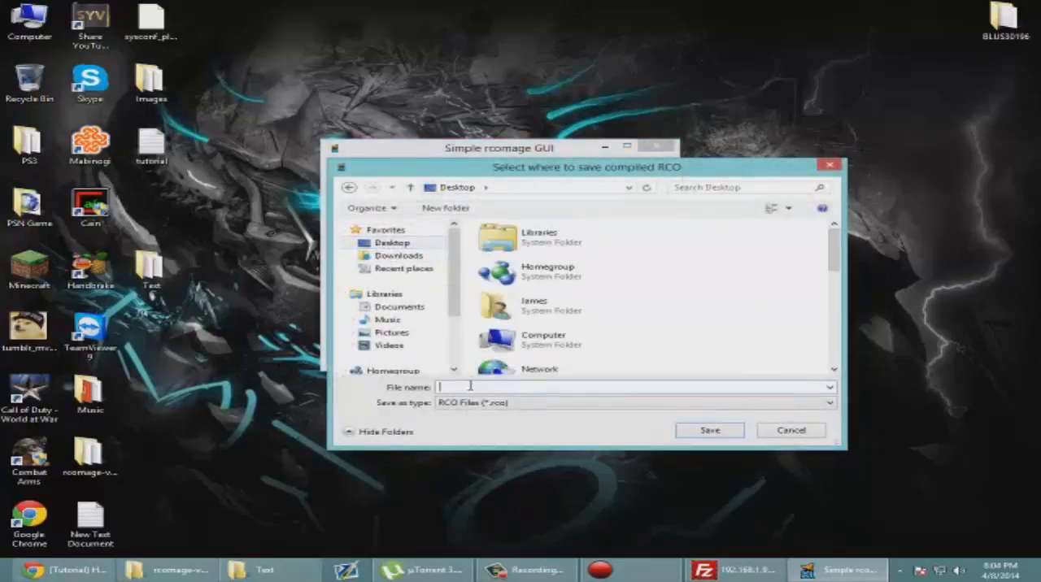
pyautogui.write('sysconf')
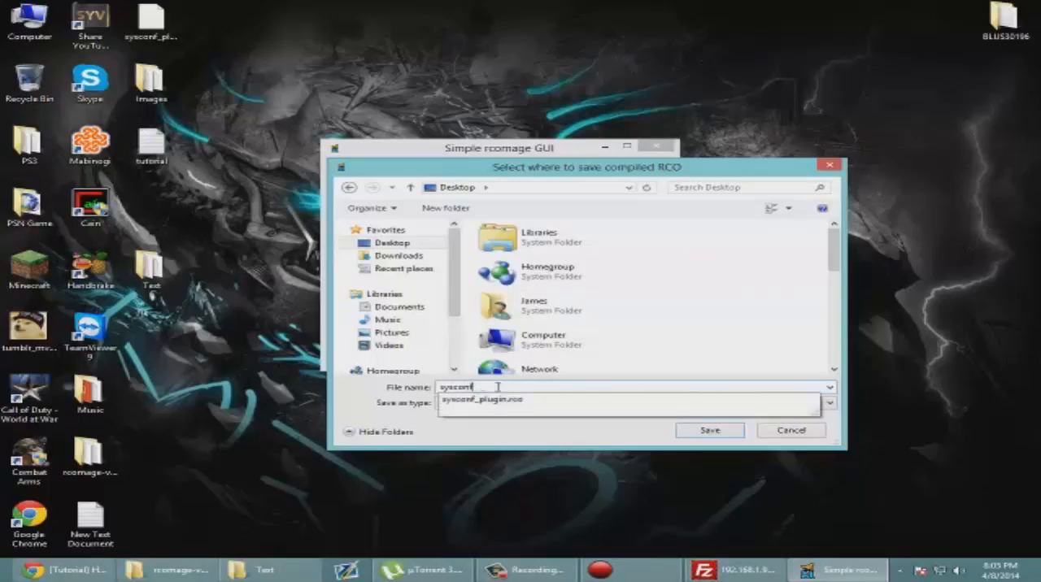
pyautogui.click(631, 400)
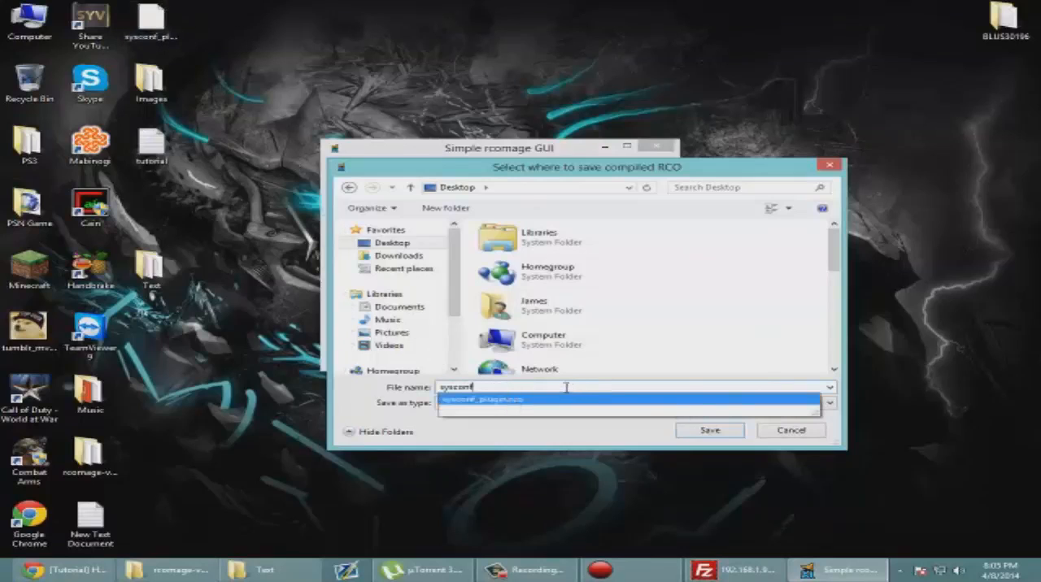
pyautogui.click(631, 404)
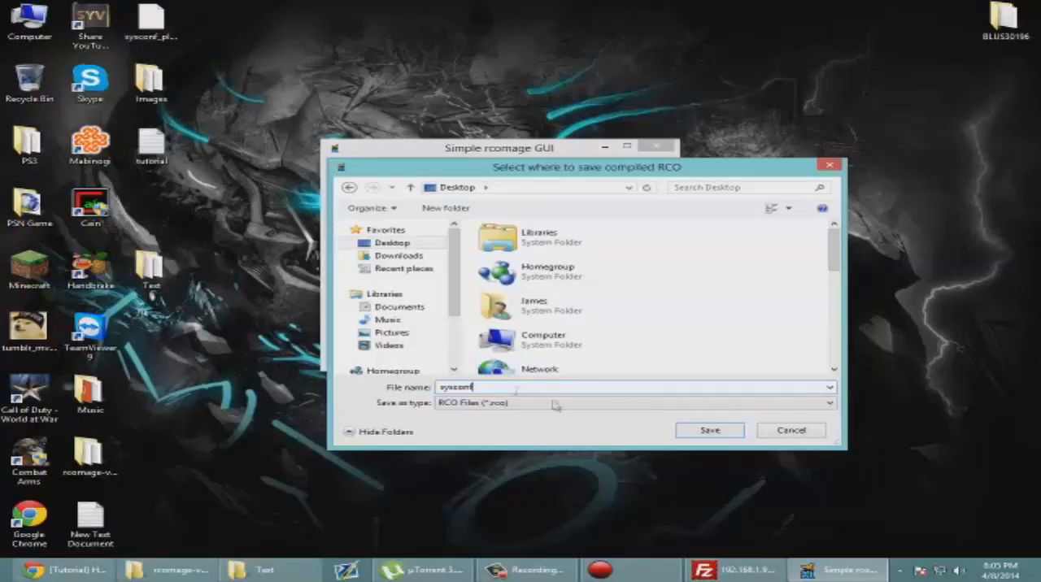
pyautogui.click(710, 430)
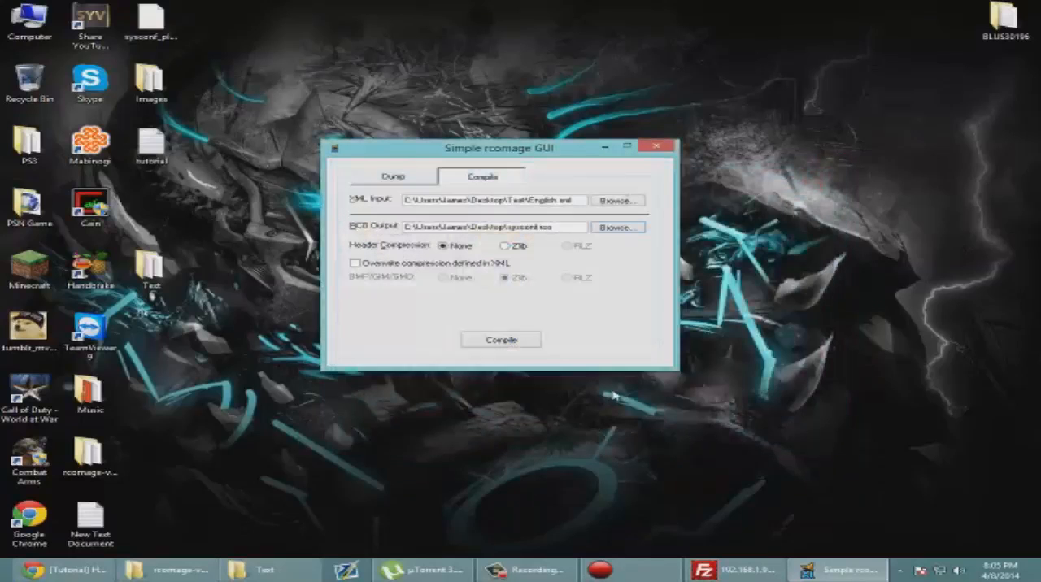
pyautogui.moveTo(464, 306)
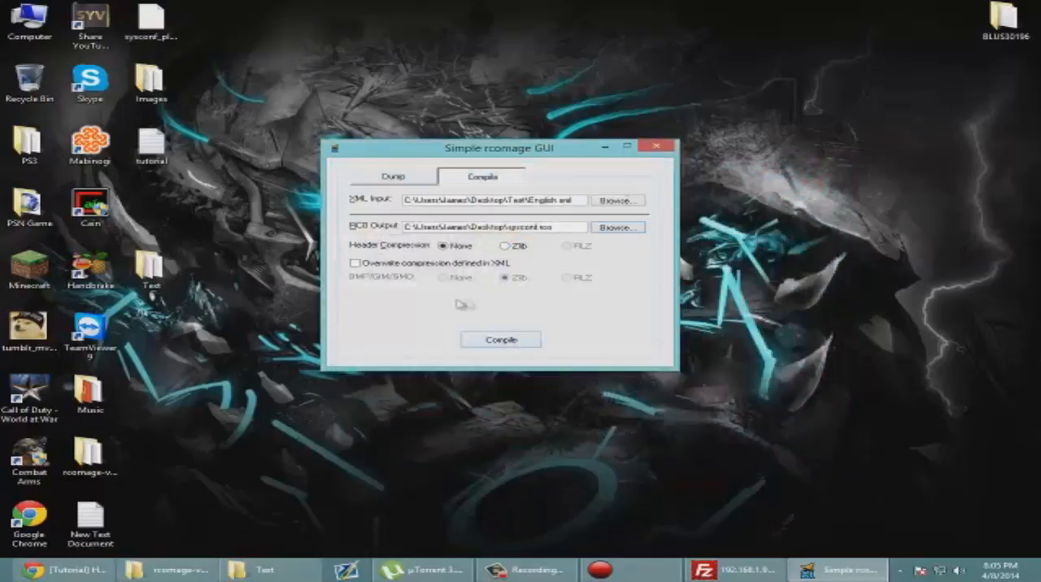
pyautogui.moveTo(159, 519)
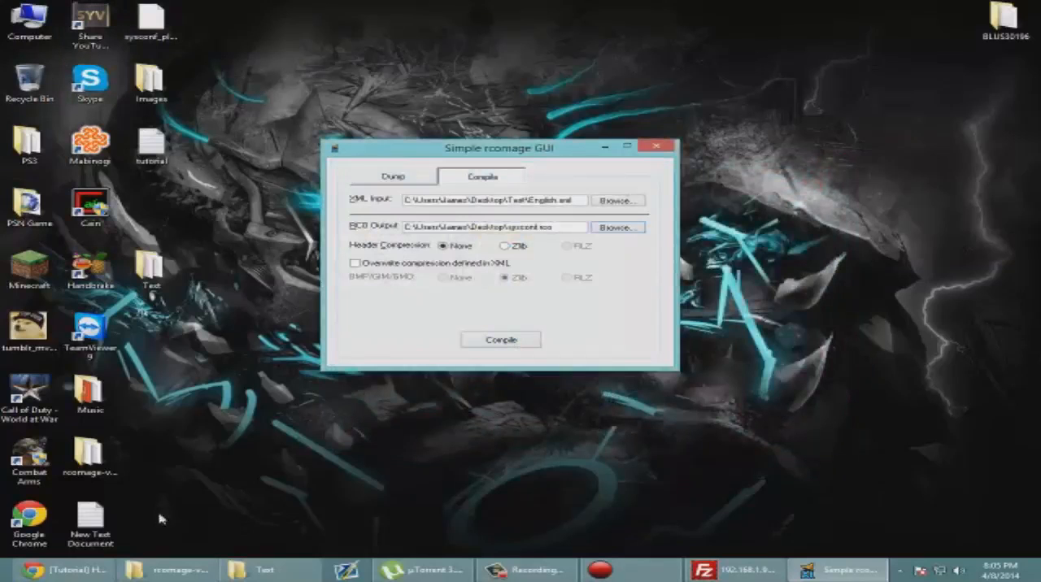
pyautogui.click(64, 569)
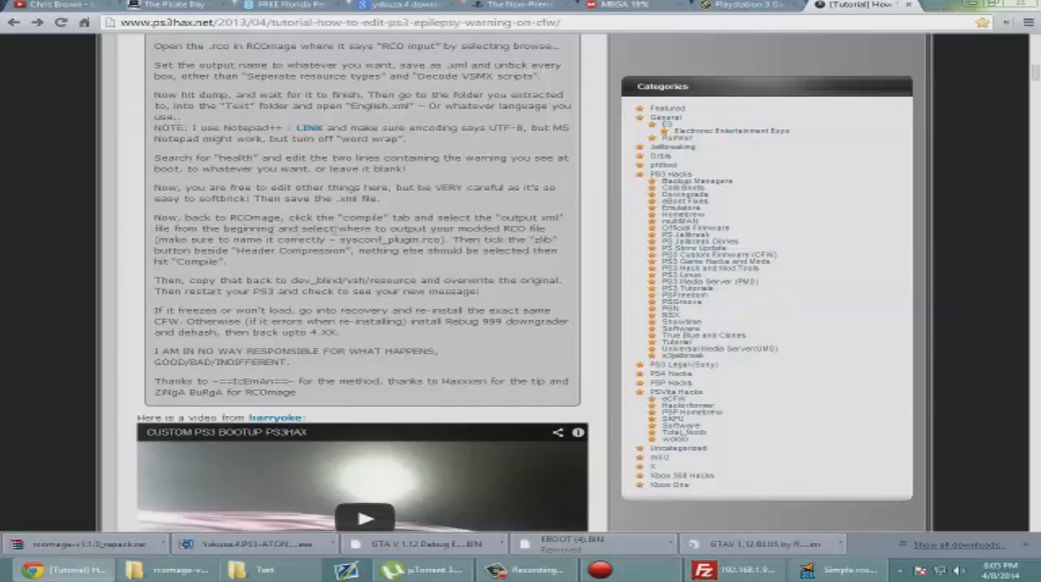
# - Scroll through the PS3Hax tutorial to review the recompiling instructions
pyautogui.scroll(3)
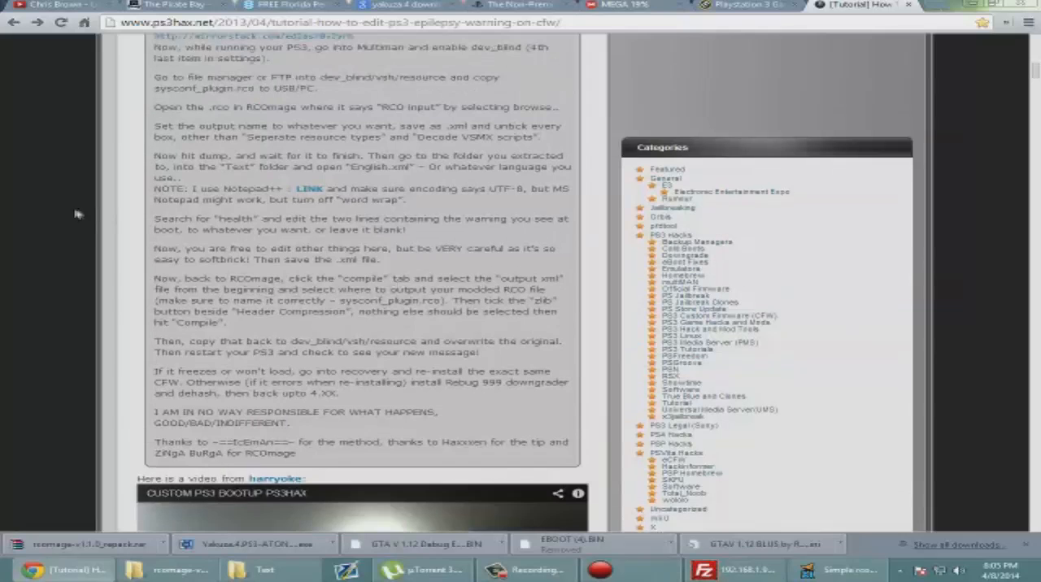
pyautogui.scroll(3)
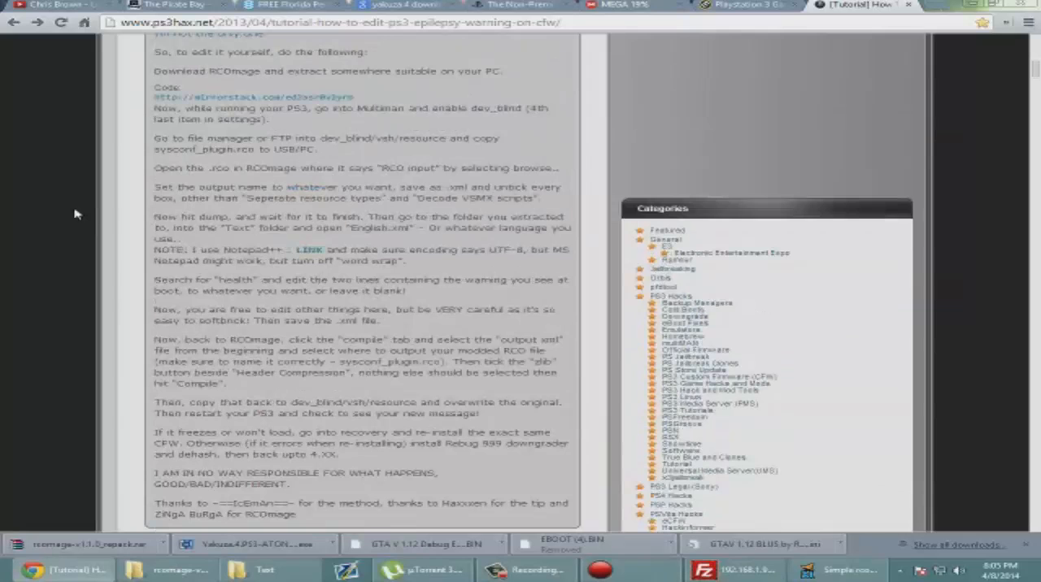
pyautogui.scroll(-3)
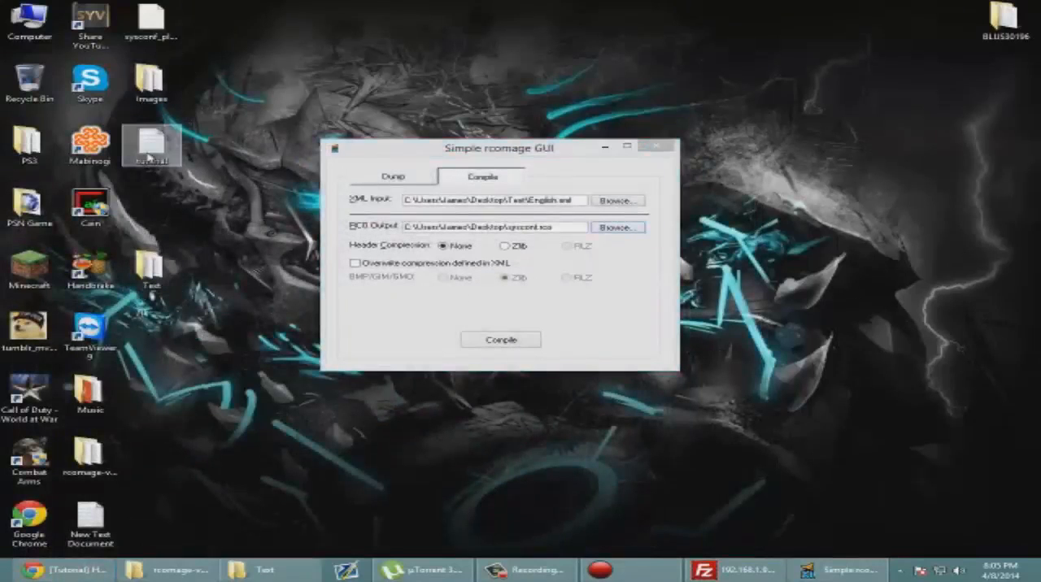
# - Switch the XML input to tutorial.xml on the Desktop, checking the Dump settings along the way
pyautogui.moveTo(498, 148); pyautogui.dragTo(478, 146)
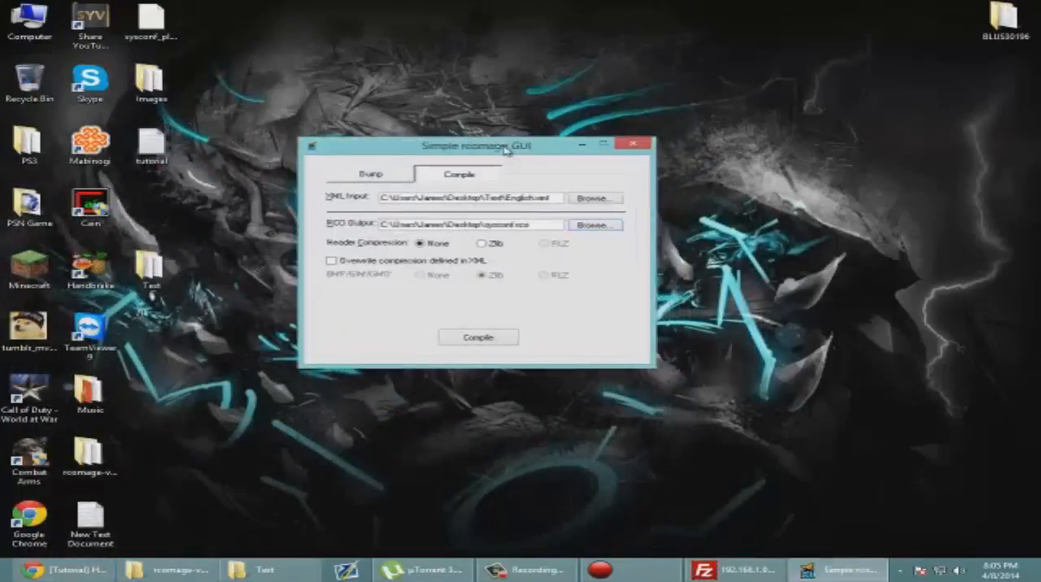
pyautogui.click(594, 225)
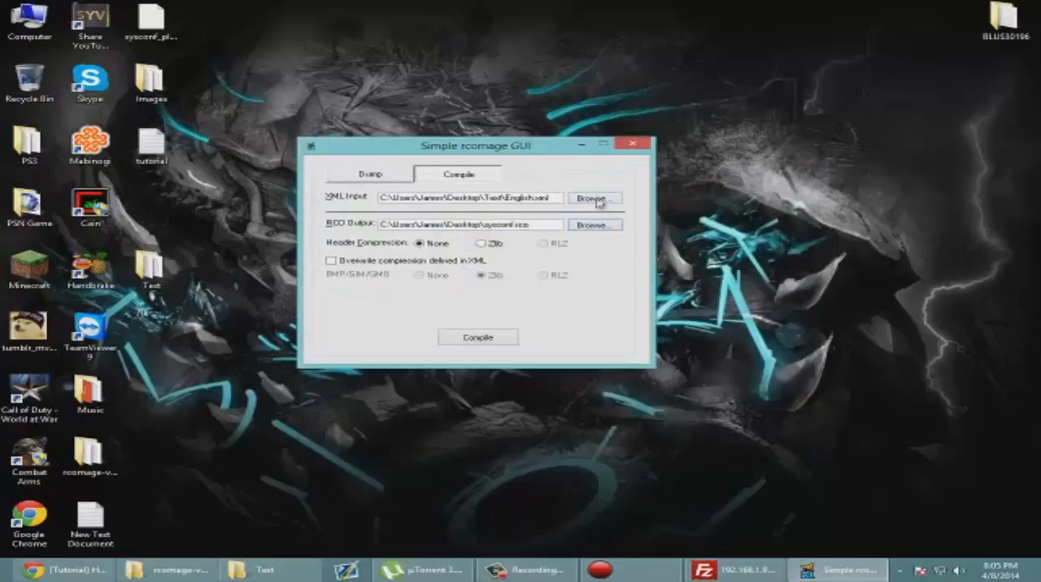
pyautogui.click(596, 199)
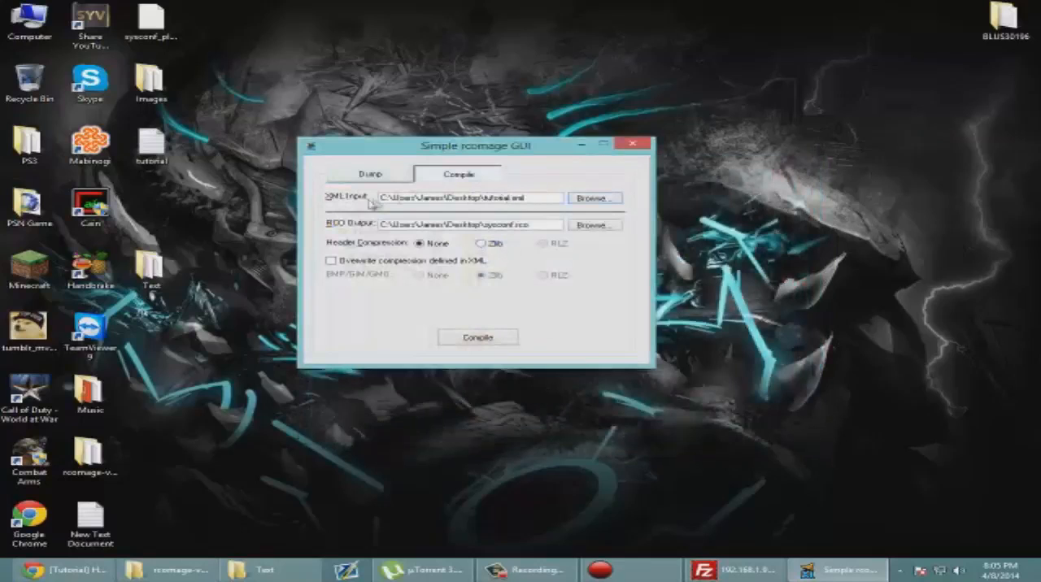
pyautogui.click(369, 172)
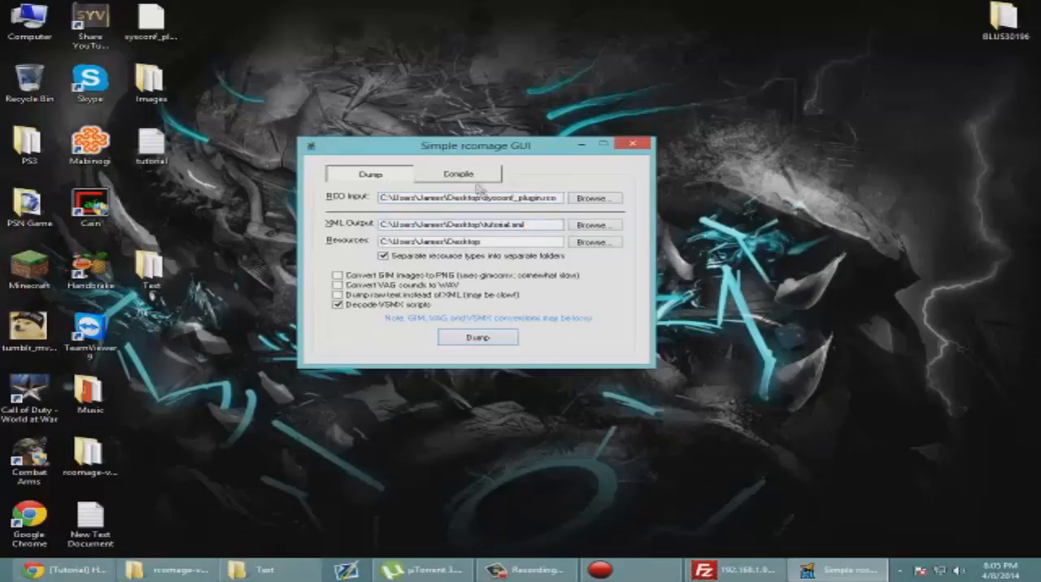
pyautogui.click(458, 173)
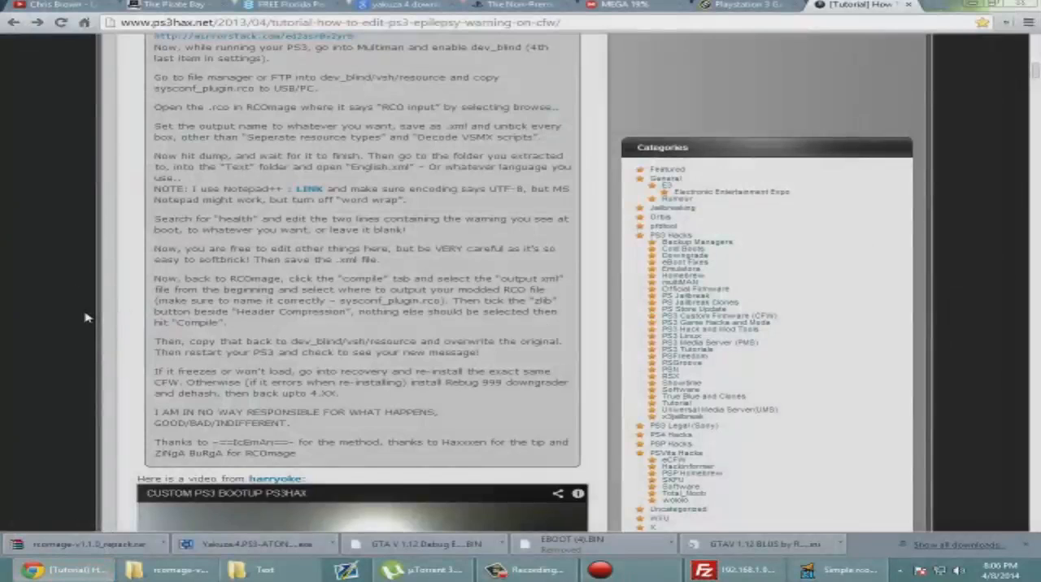
pyautogui.moveTo(130, 399)
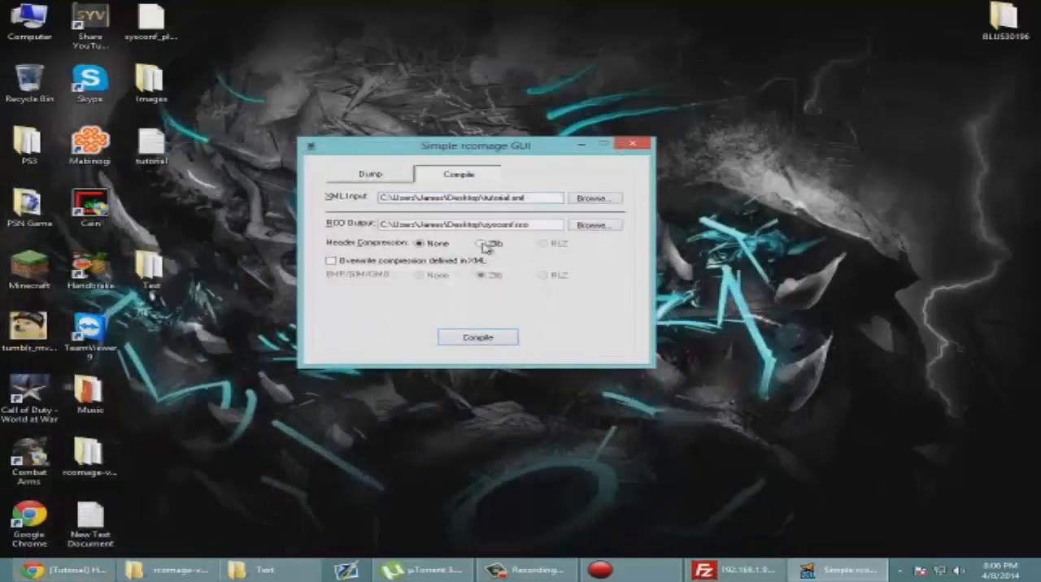
# - Compile the RCO with Zlib header compression, producing sysconf.rco on the desktop
pyautogui.click(481, 244)
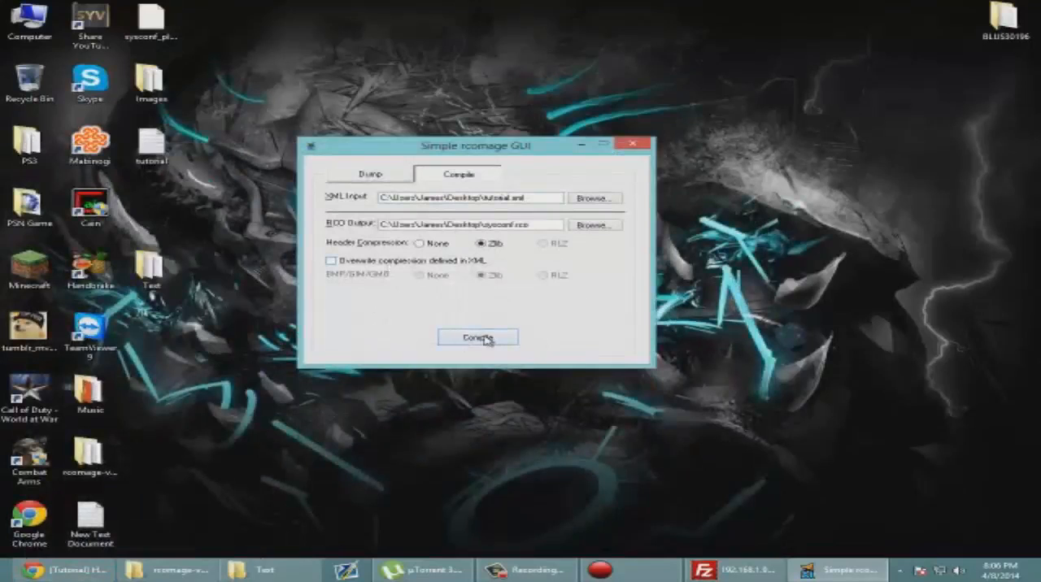
pyautogui.click(479, 337)
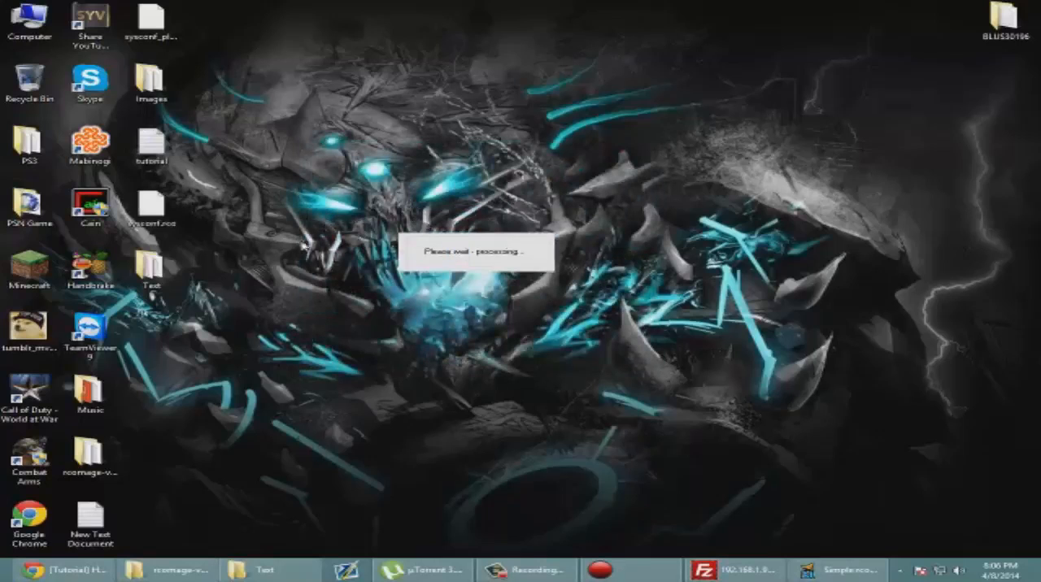
pyautogui.rightClick(149, 208)
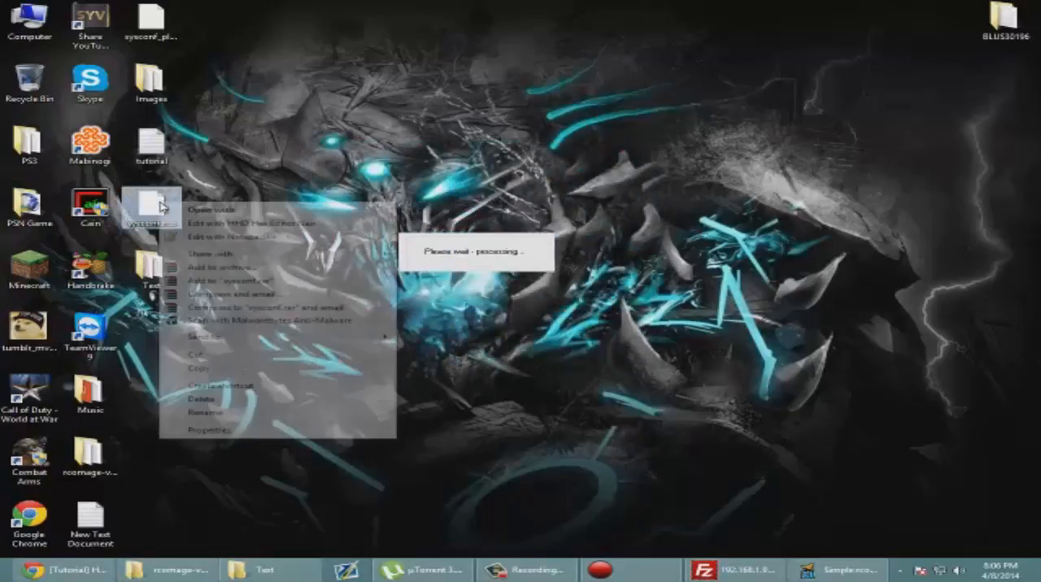
pyautogui.click(269, 78)
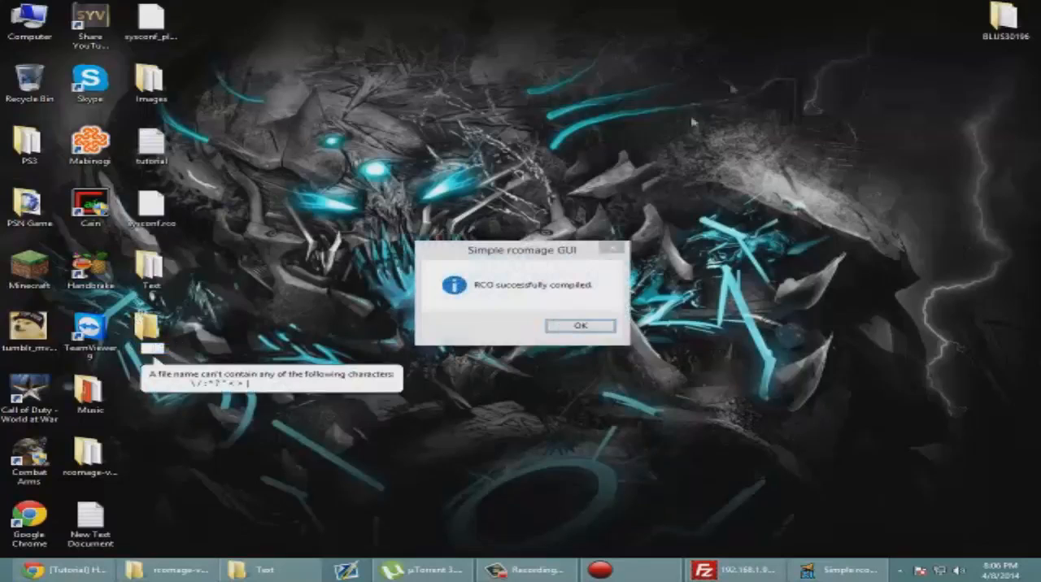
# - Dismiss the success message and create a renamed backup folder on the desktop
pyautogui.click(579, 325)
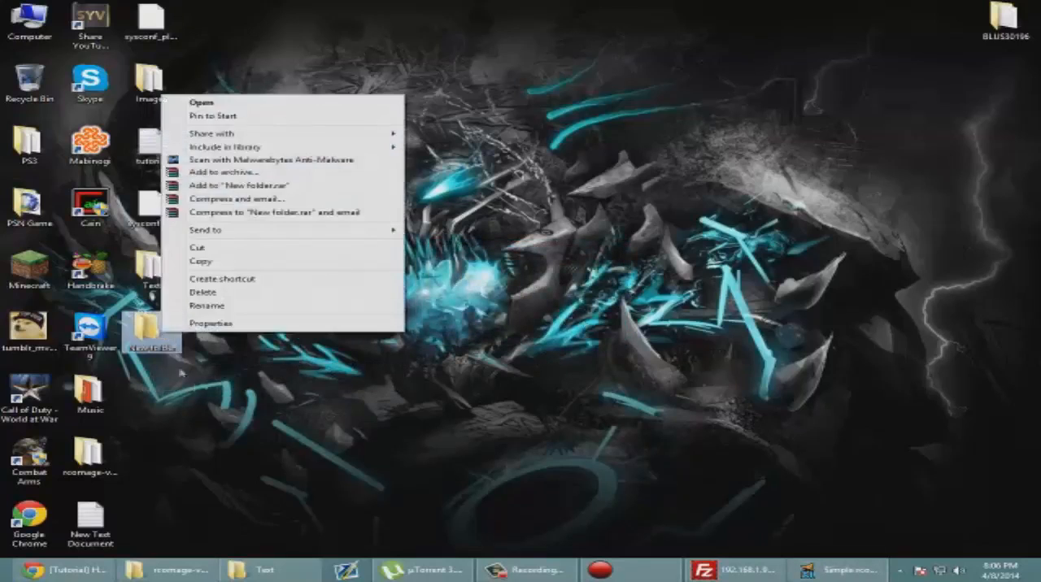
pyautogui.click(208, 305)
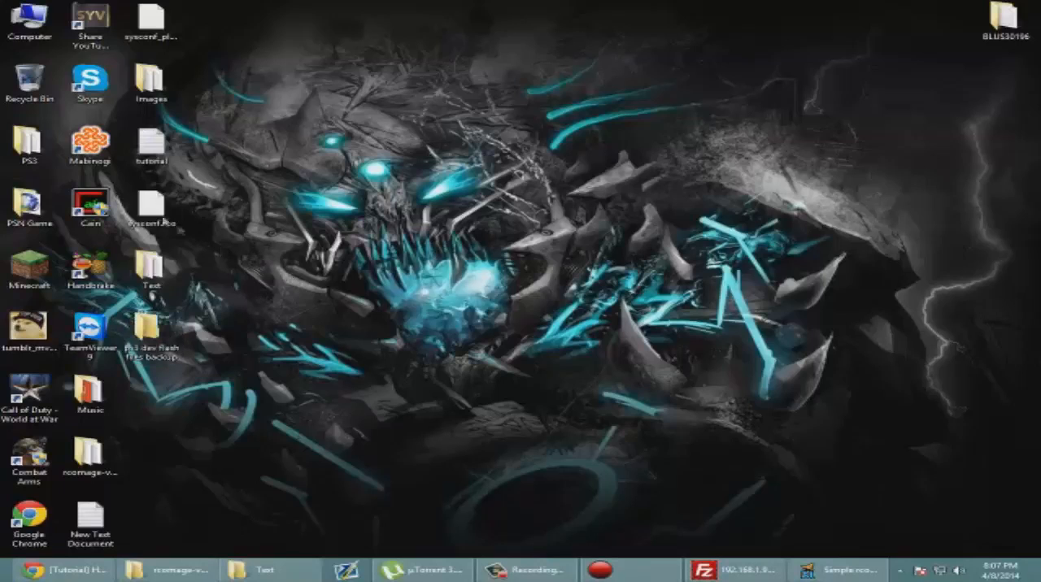
pyautogui.moveTo(153, 24); pyautogui.dragTo(153, 333)
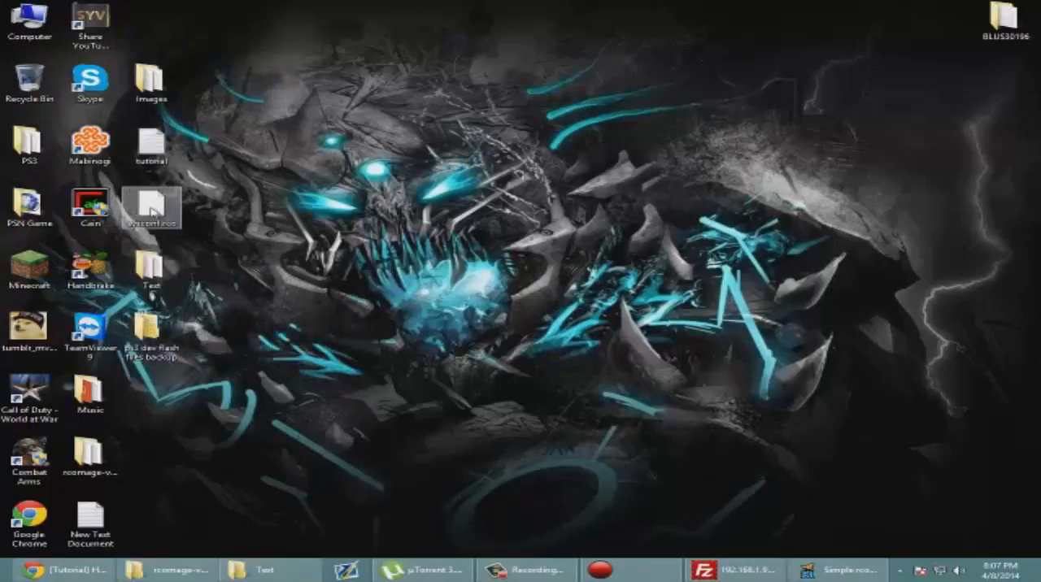
# - Rename the compiled file to sysconf_plugin.rco and bring FileZilla back up
pyautogui.rightClick(150, 208)
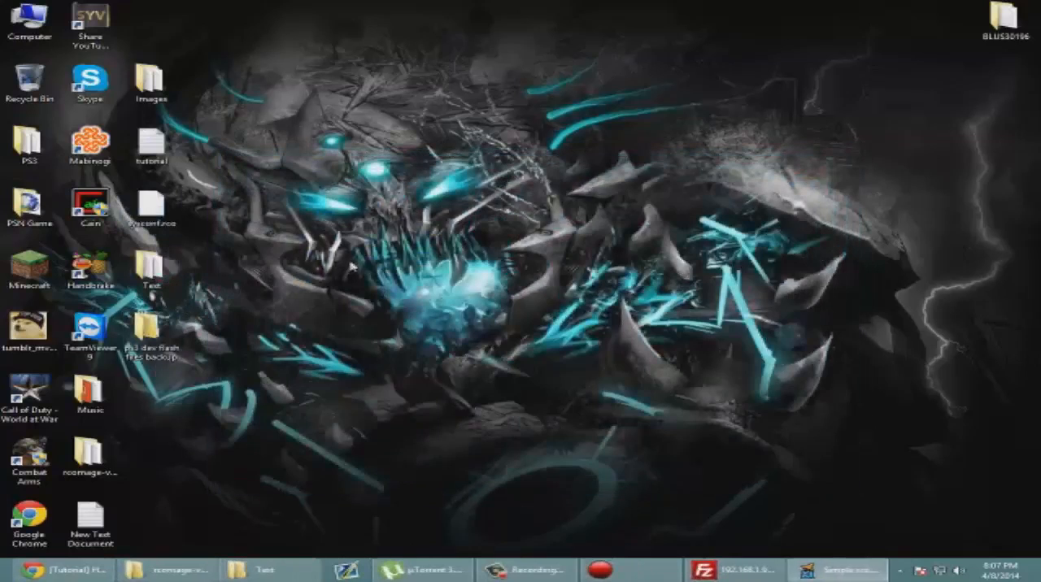
pyautogui.rightClick(150, 208)
pyautogui.write('_plugin')
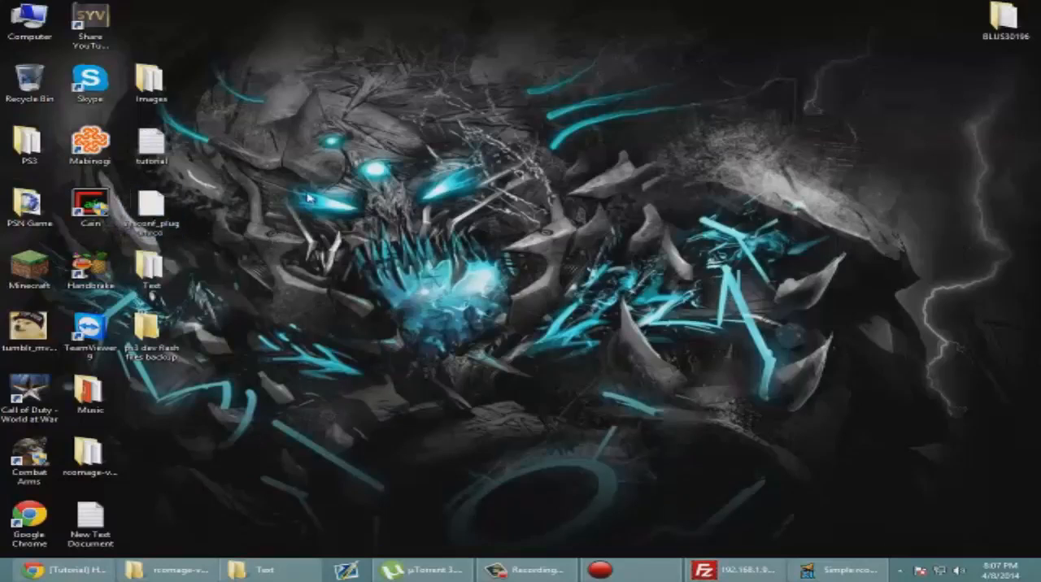
pyautogui.click(729, 570)
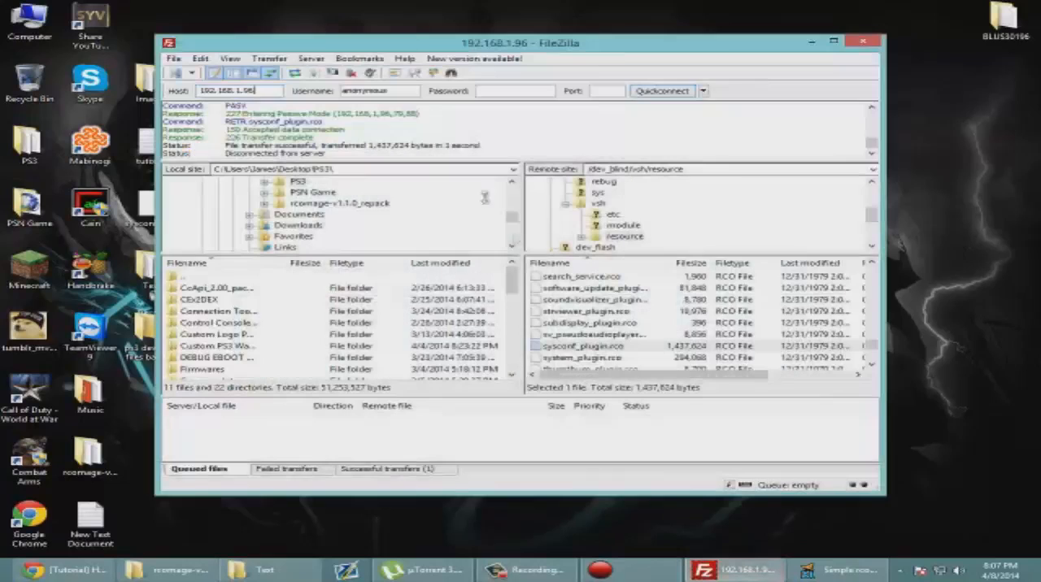